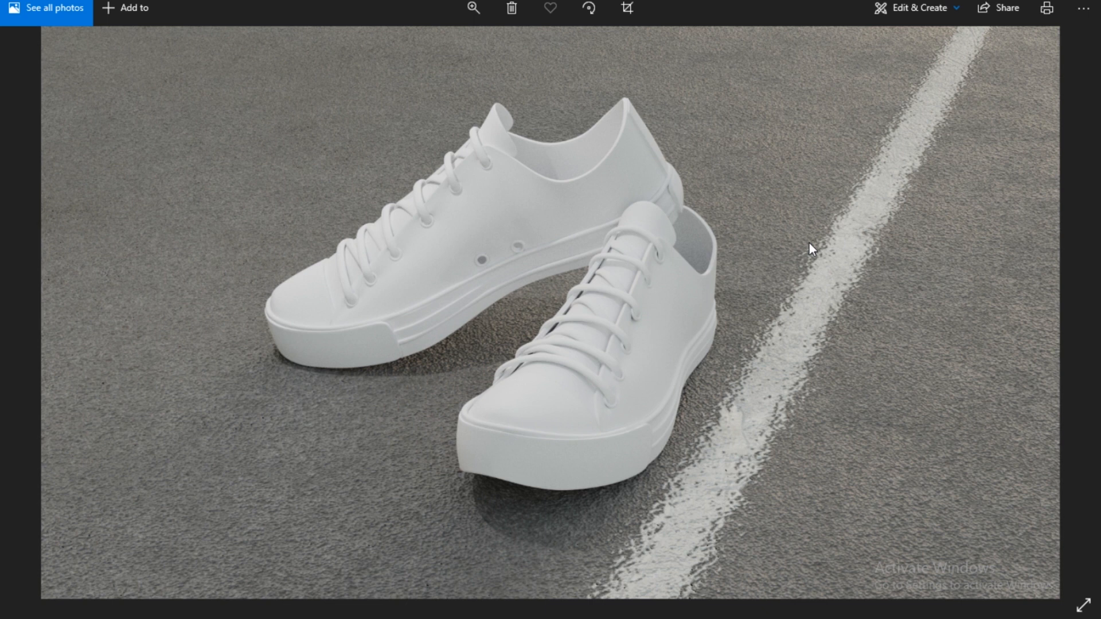
mouse_move(827, 254)
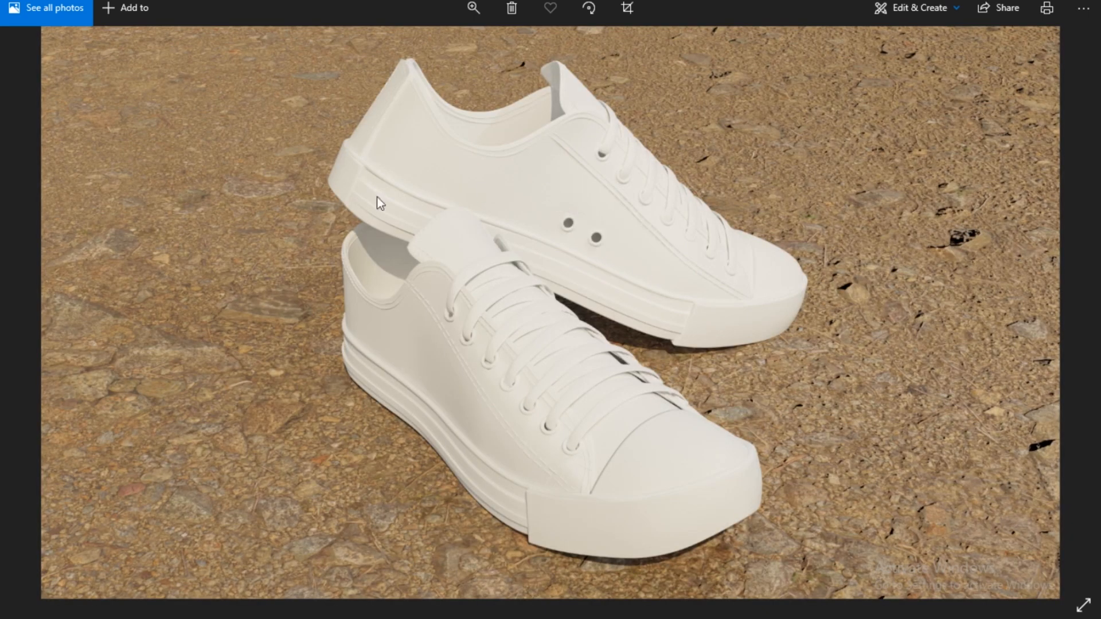
mouse_move(604, 218)
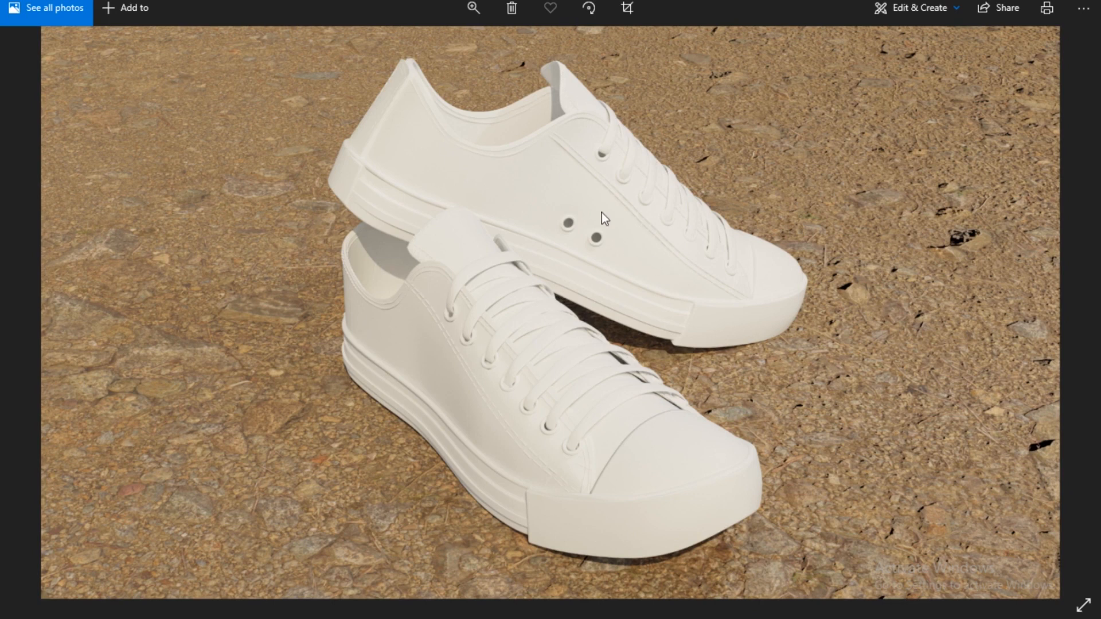
mouse_move(582, 195)
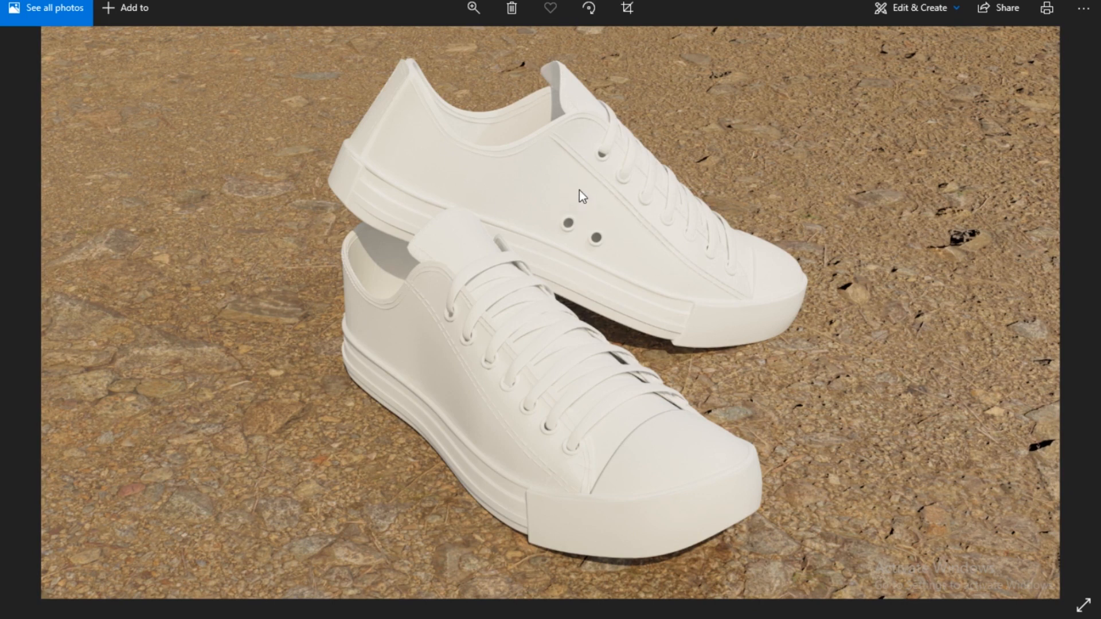
mouse_move(323, 58)
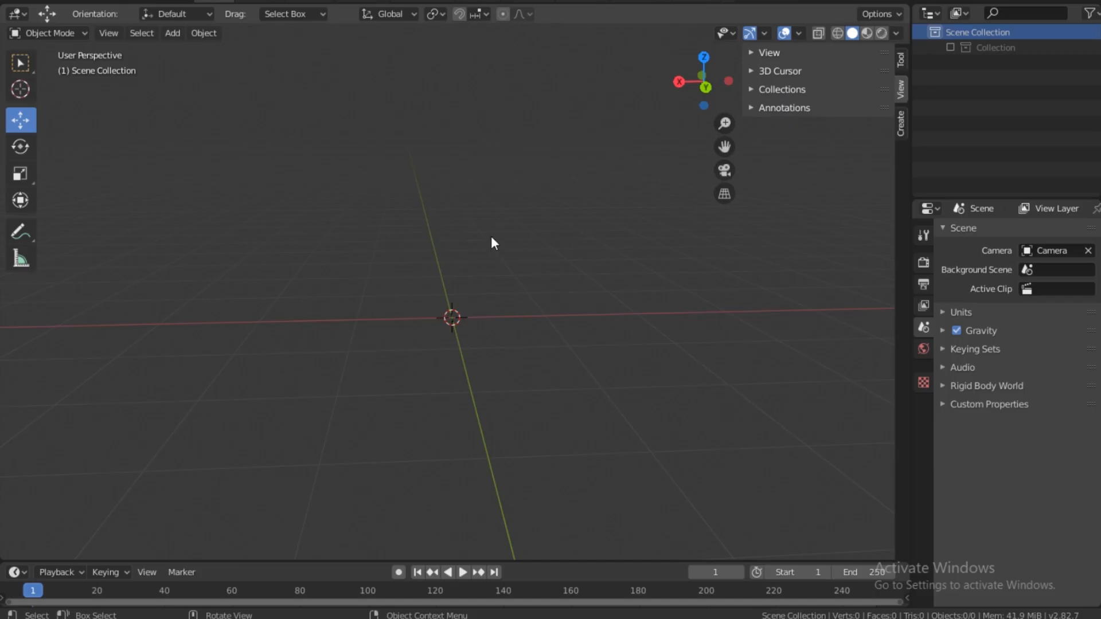
mouse_move(344, 197)
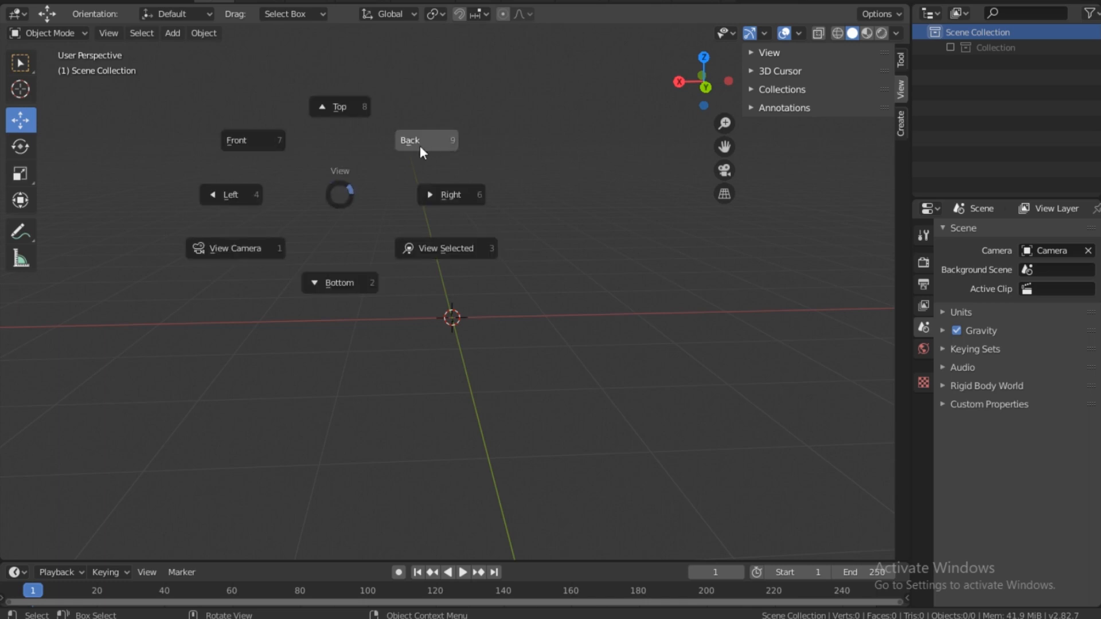
View from below and load Bottom.jpg as a reference image of the sole.
click(339, 282)
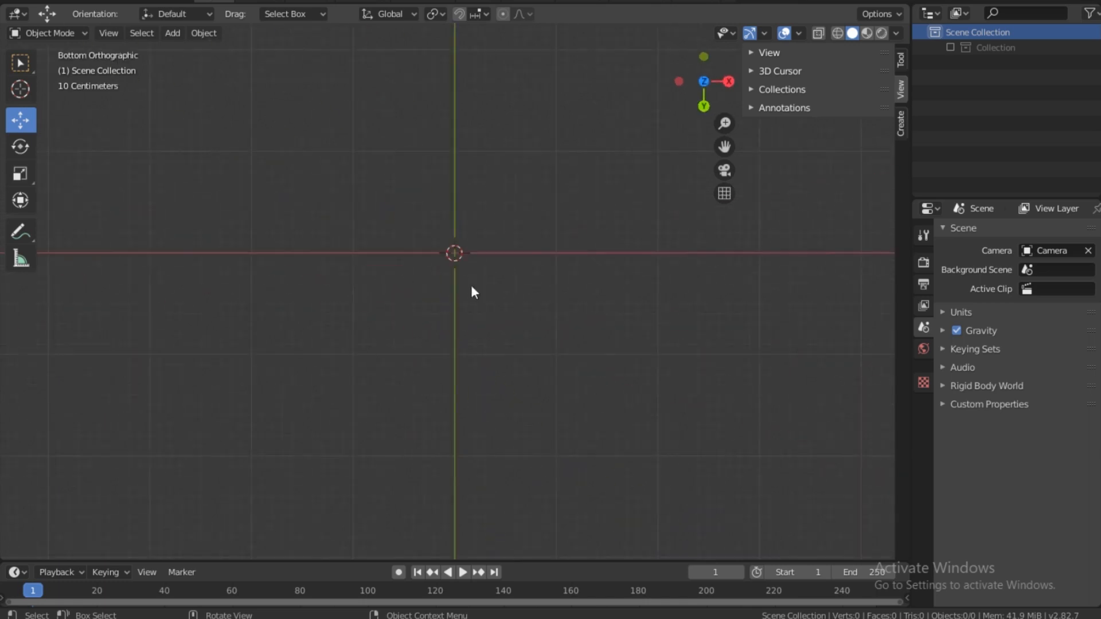
click(171, 33)
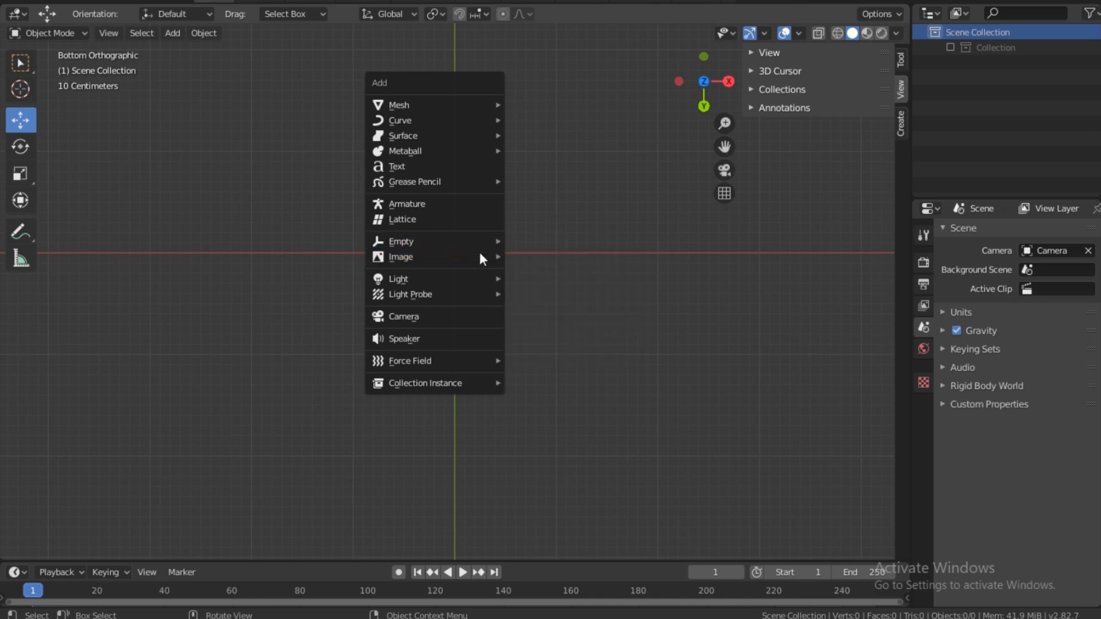
click(401, 256)
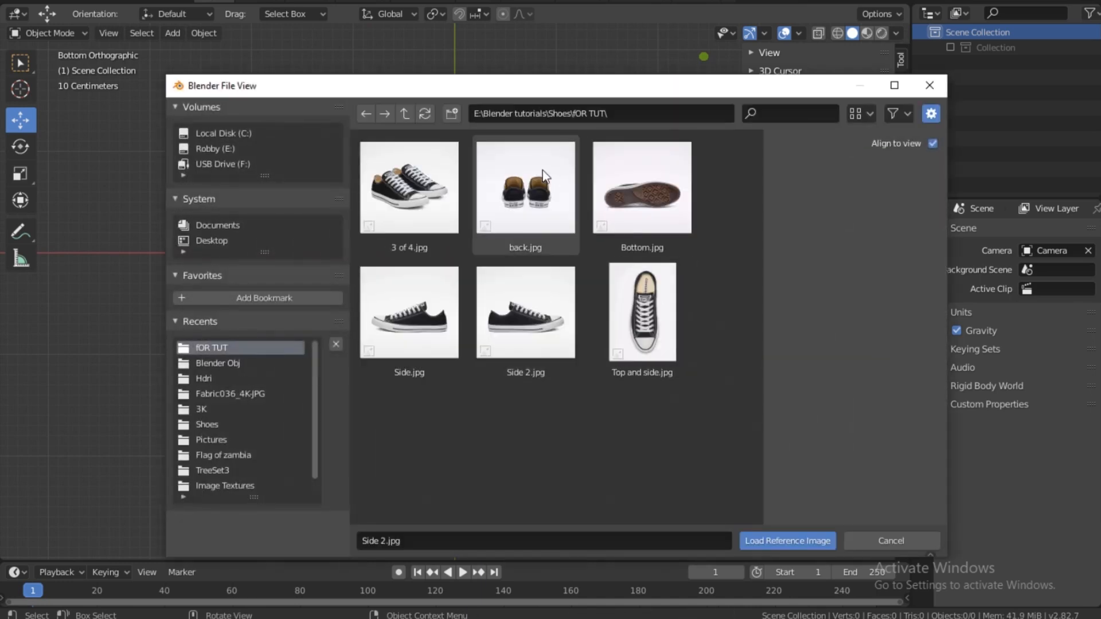
click(640, 187)
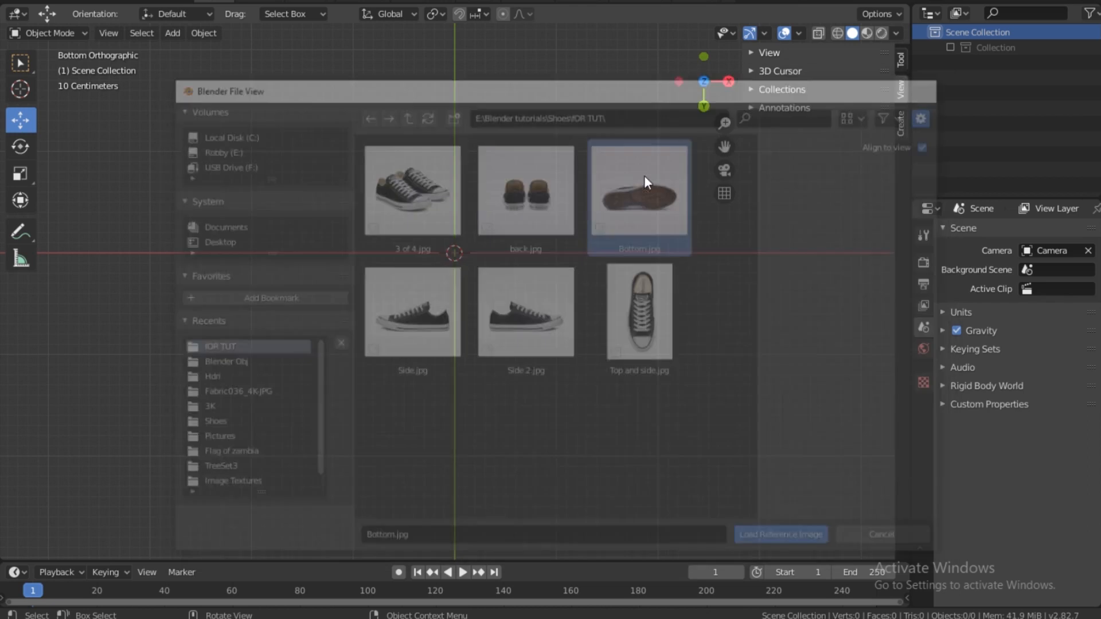
click(779, 535)
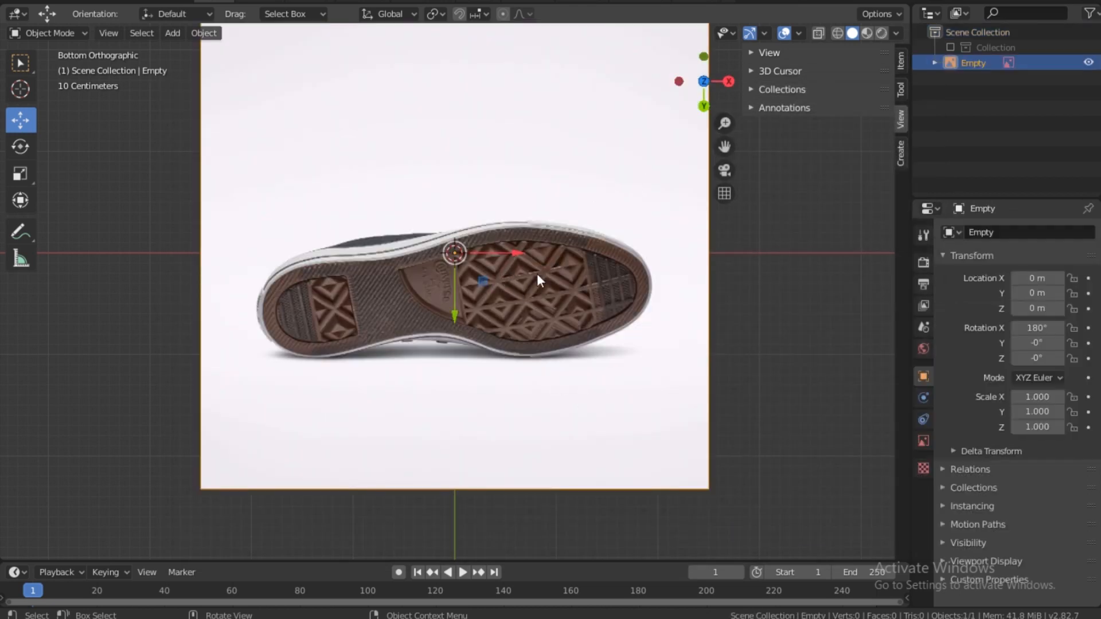
mouse_move(453, 286)
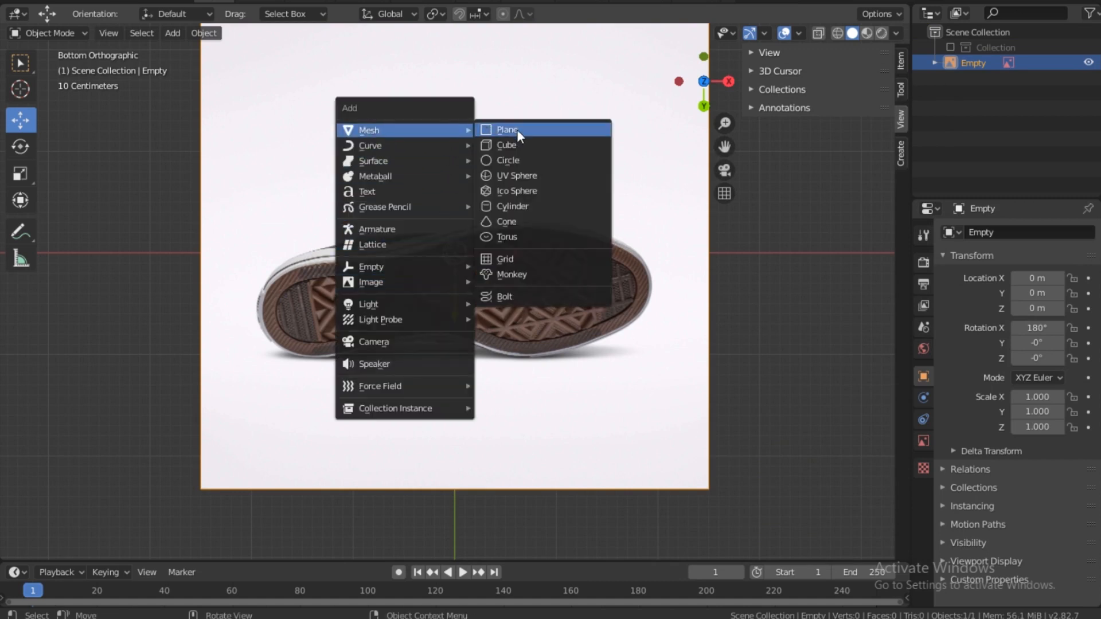
Add a plane and scale it along the sole's length and height to cover the photo.
click(506, 130)
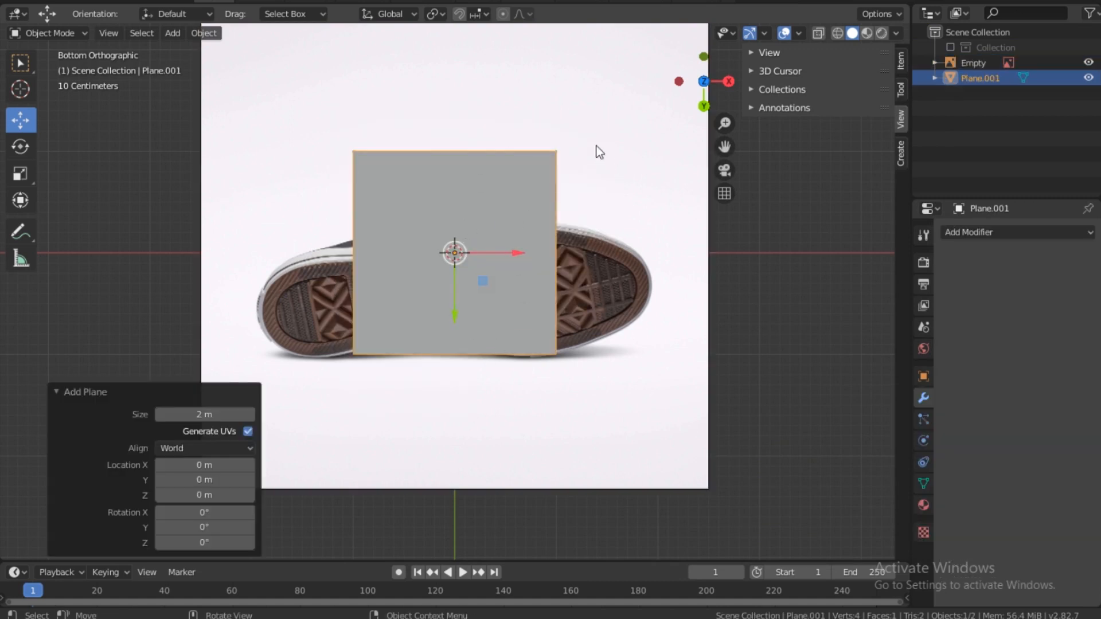
mouse_move(453, 313)
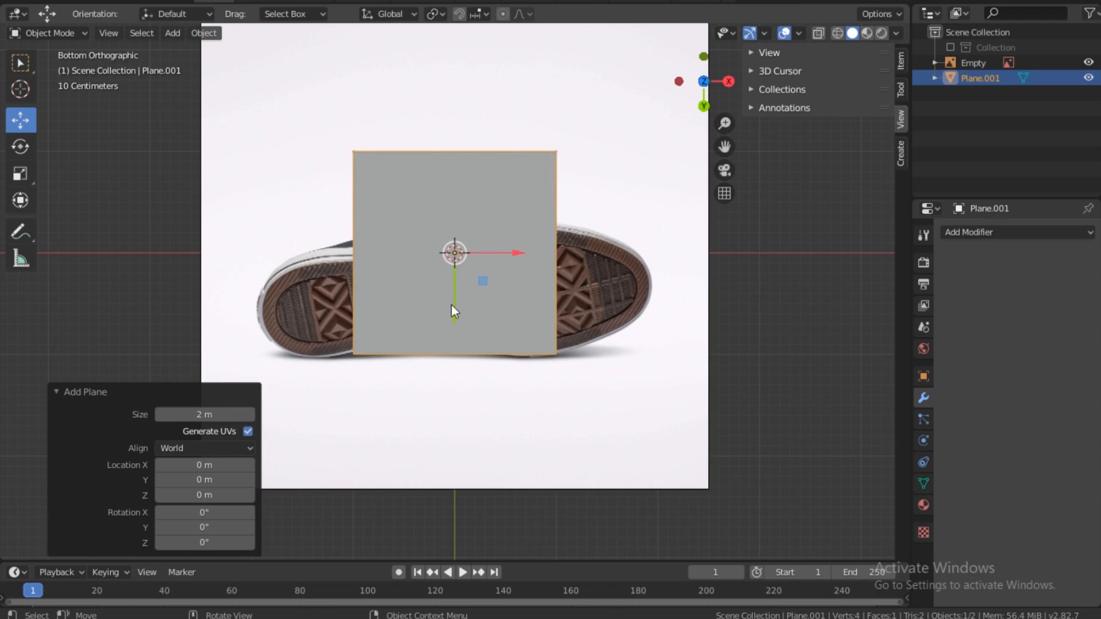
mouse_move(20, 173)
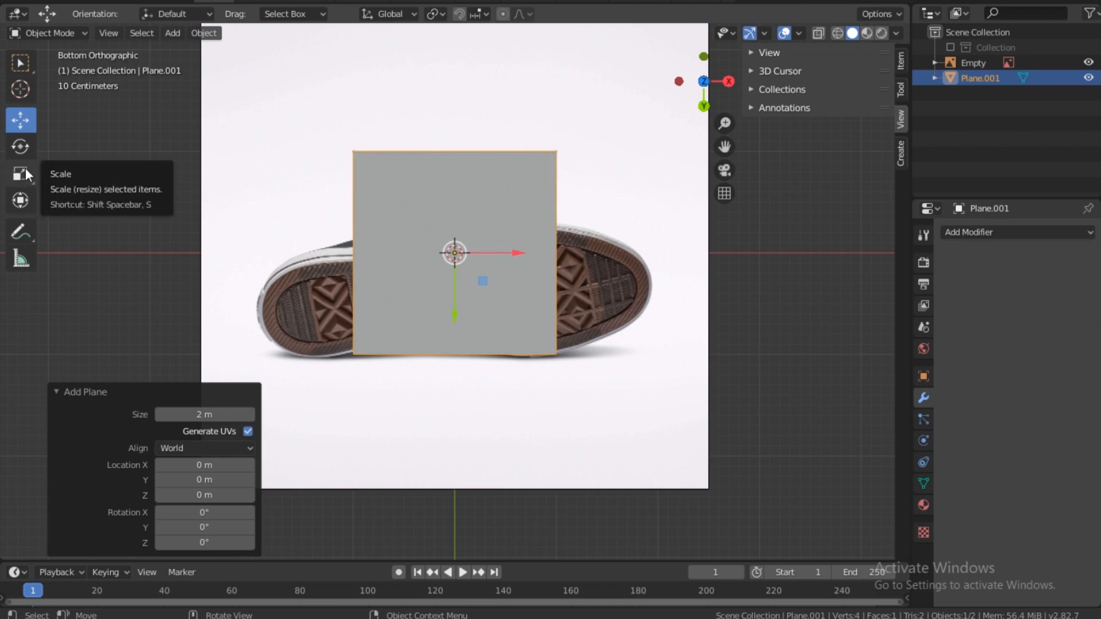
click(21, 173)
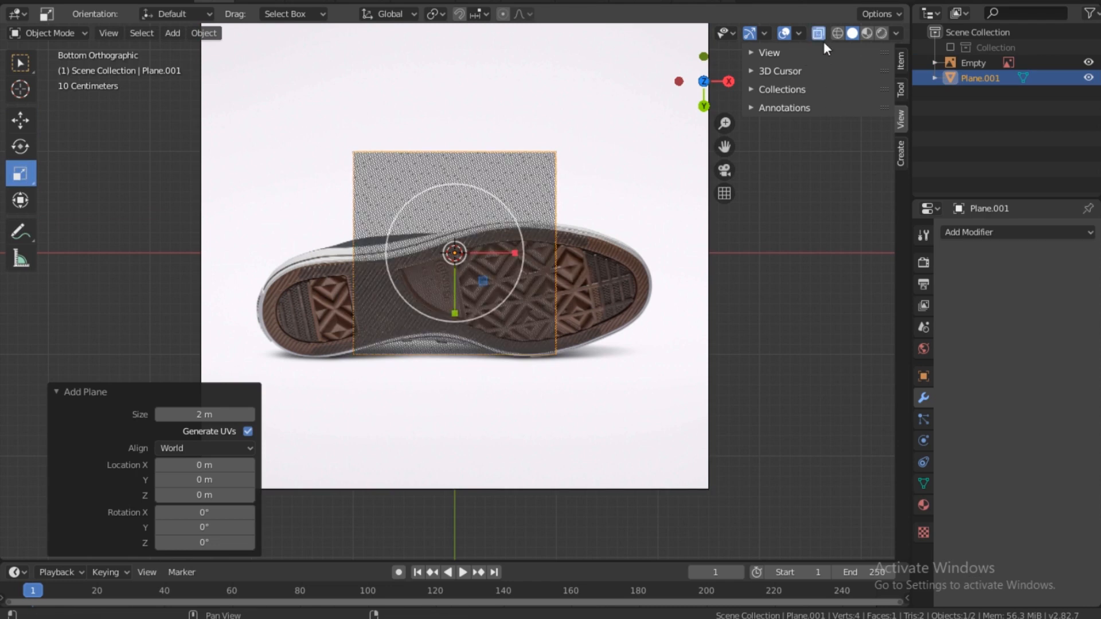
key(s)
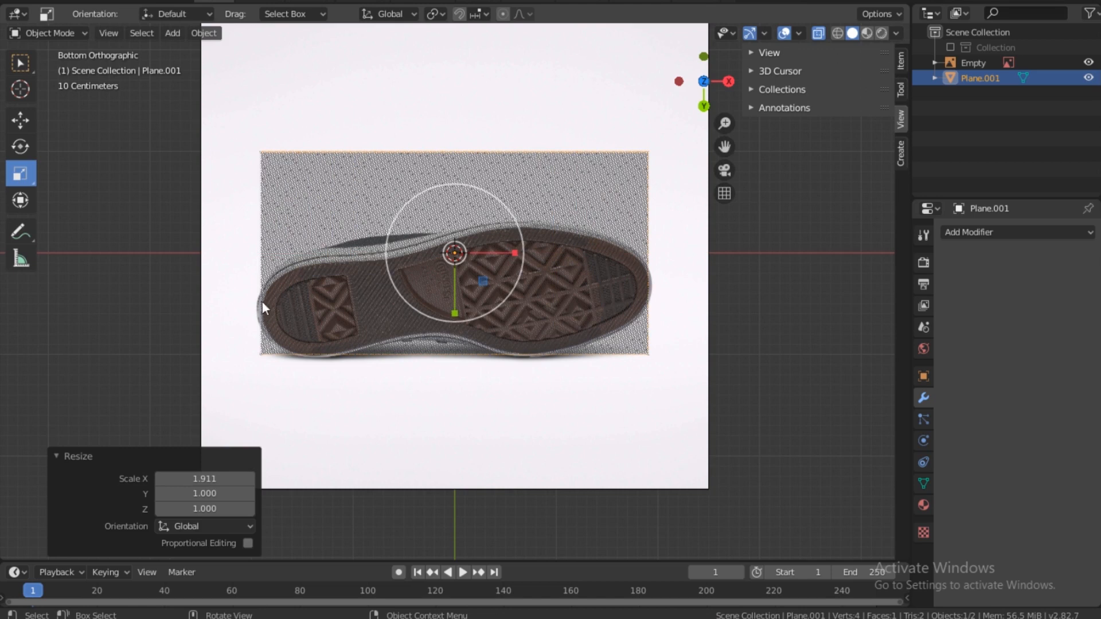
mouse_move(455, 313)
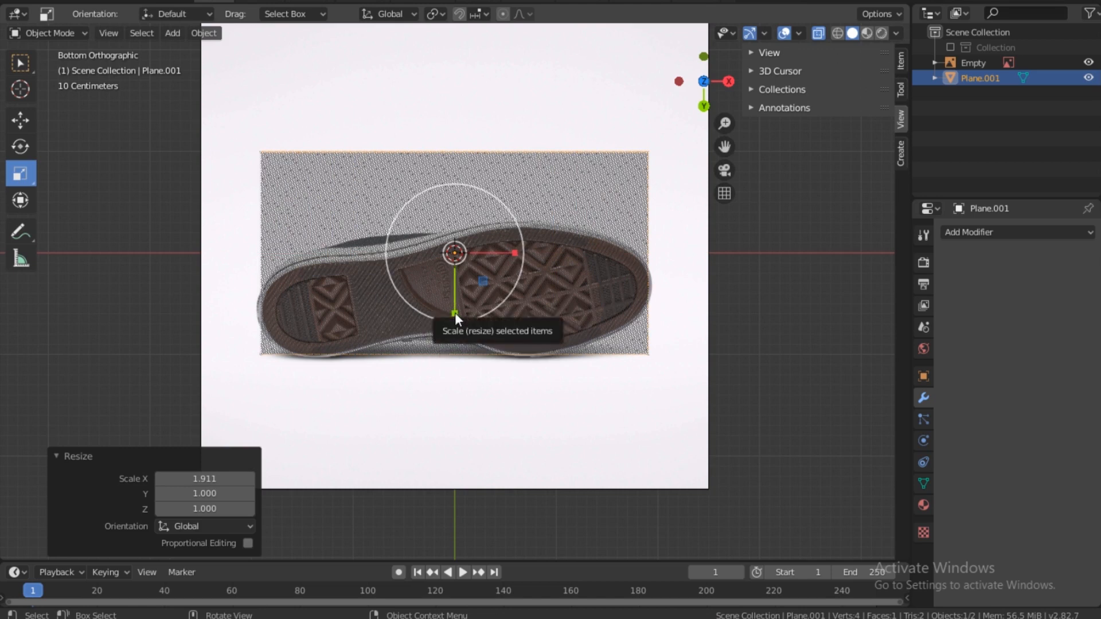
key(s)
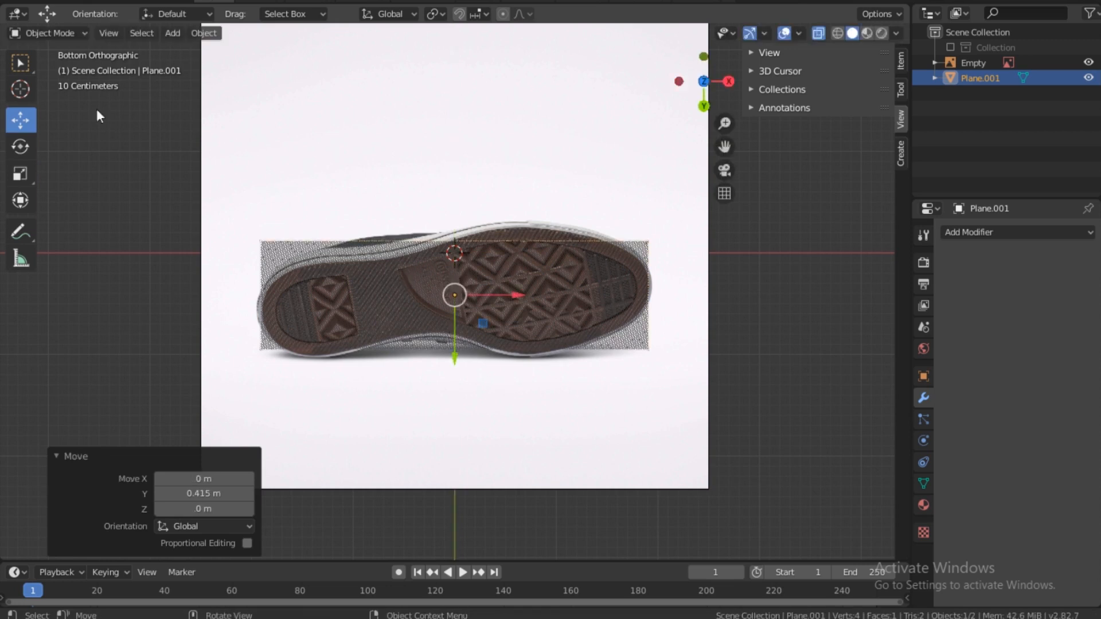
key(Tab)
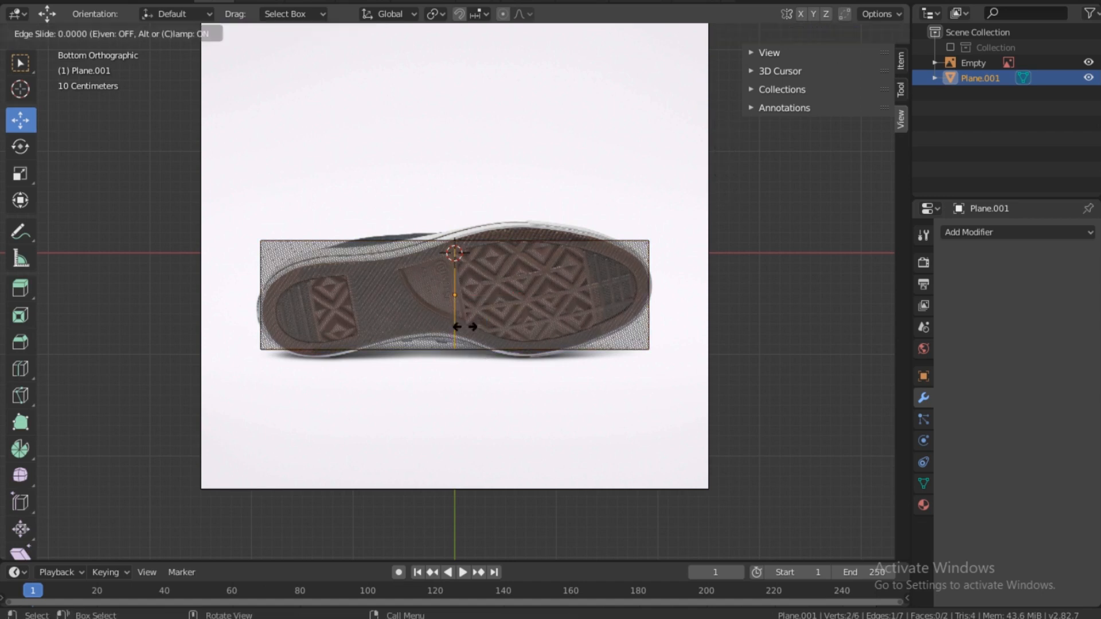
mouse_move(465, 326)
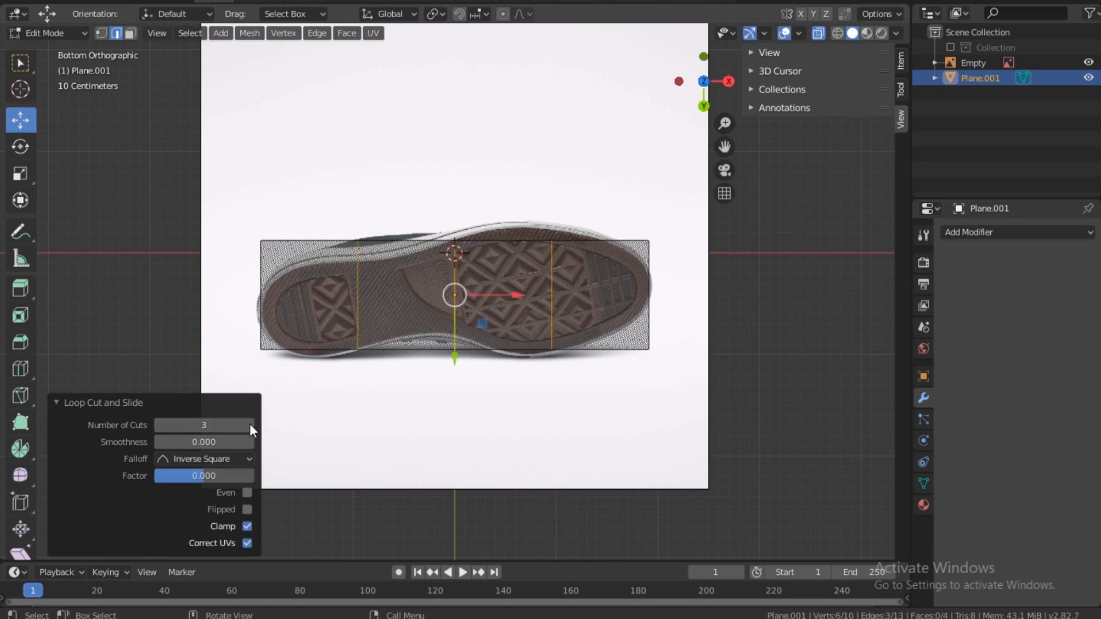
Raise the loop cut count to 8, dividing the plane into nine strips.
click(248, 425)
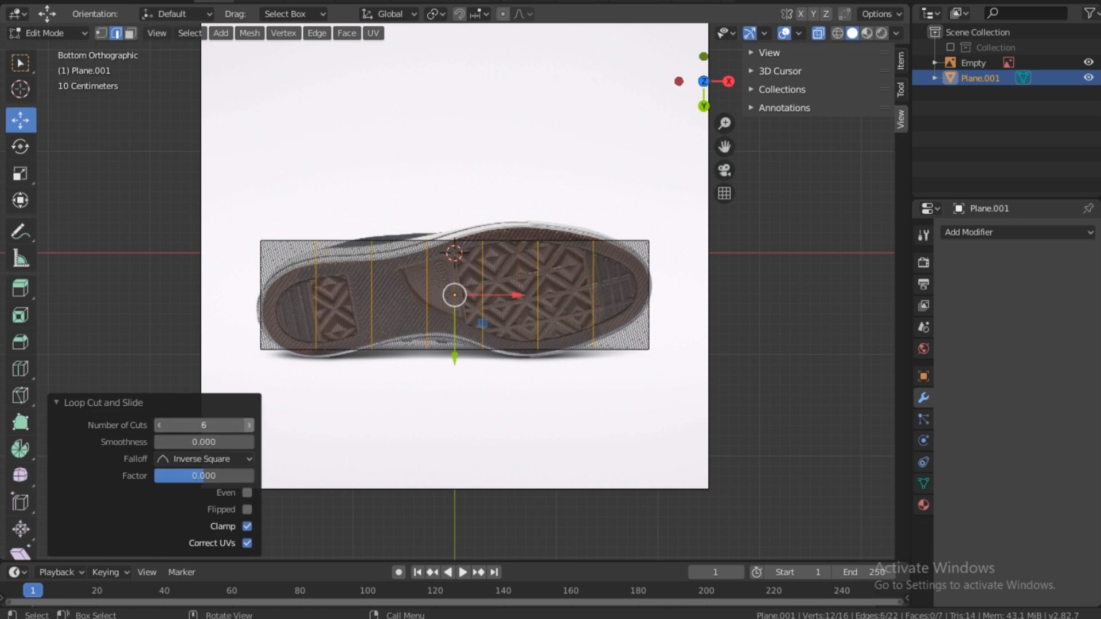
click(247, 425)
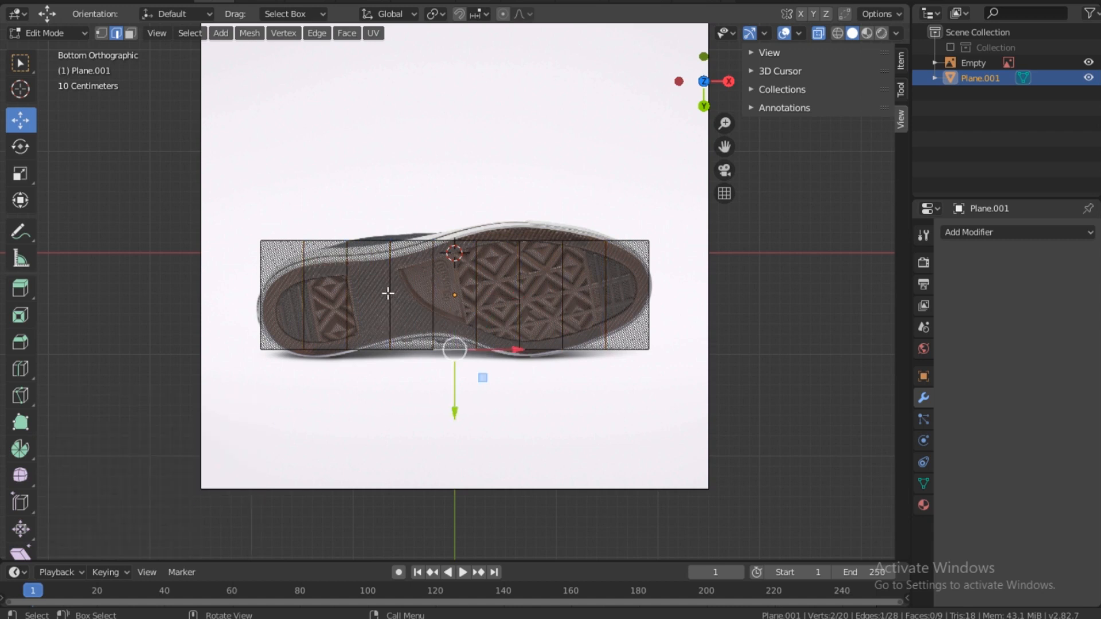
mouse_move(355, 351)
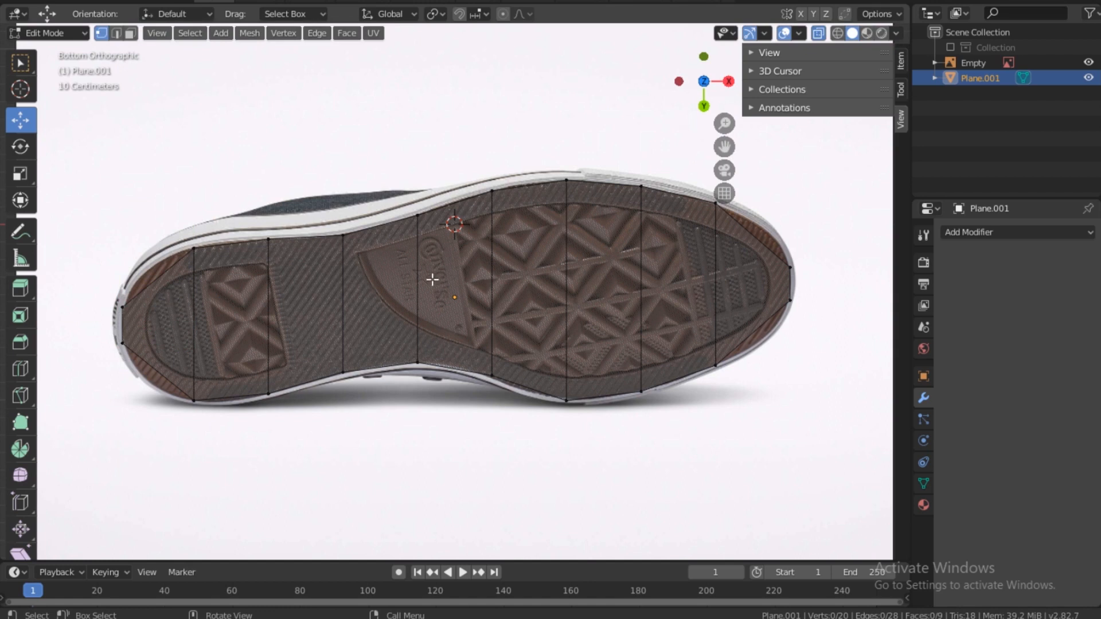
mouse_move(777, 230)
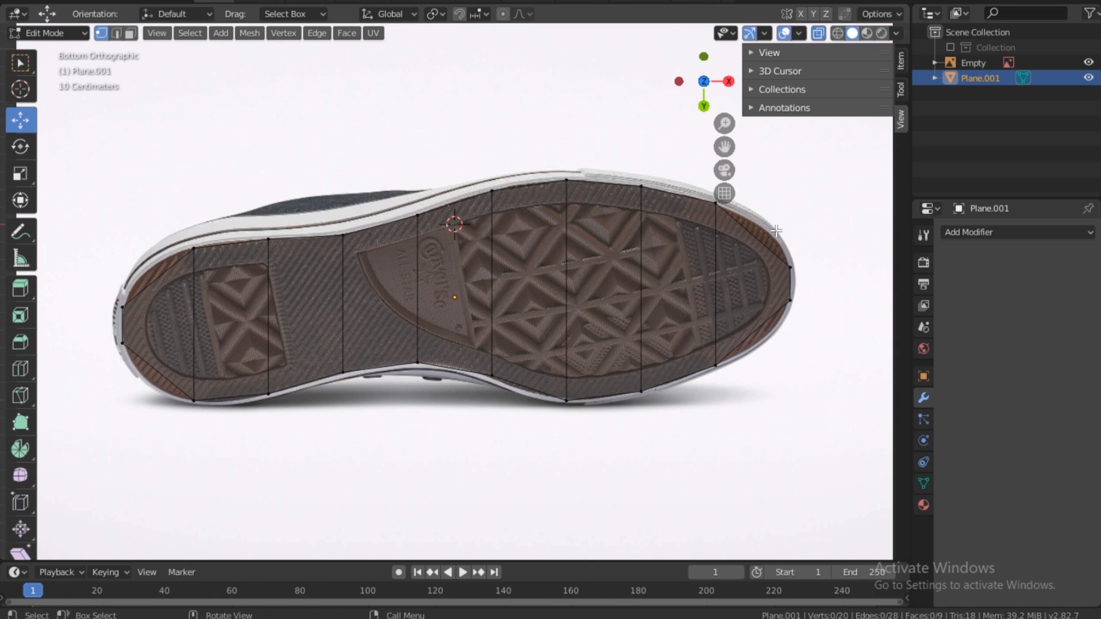
mouse_move(758, 339)
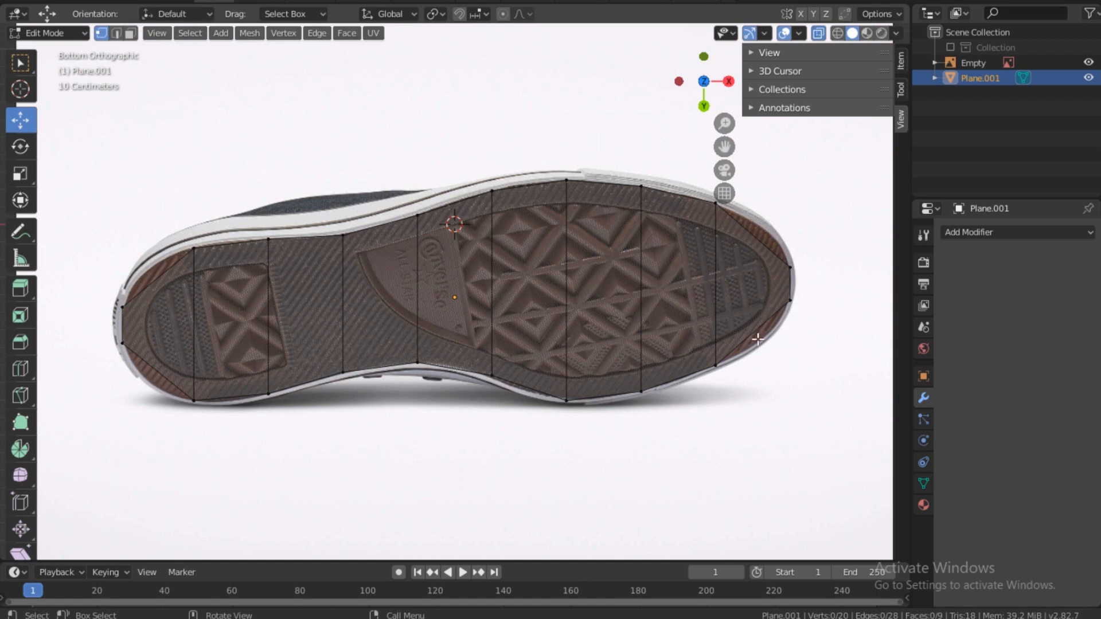
mouse_move(260, 310)
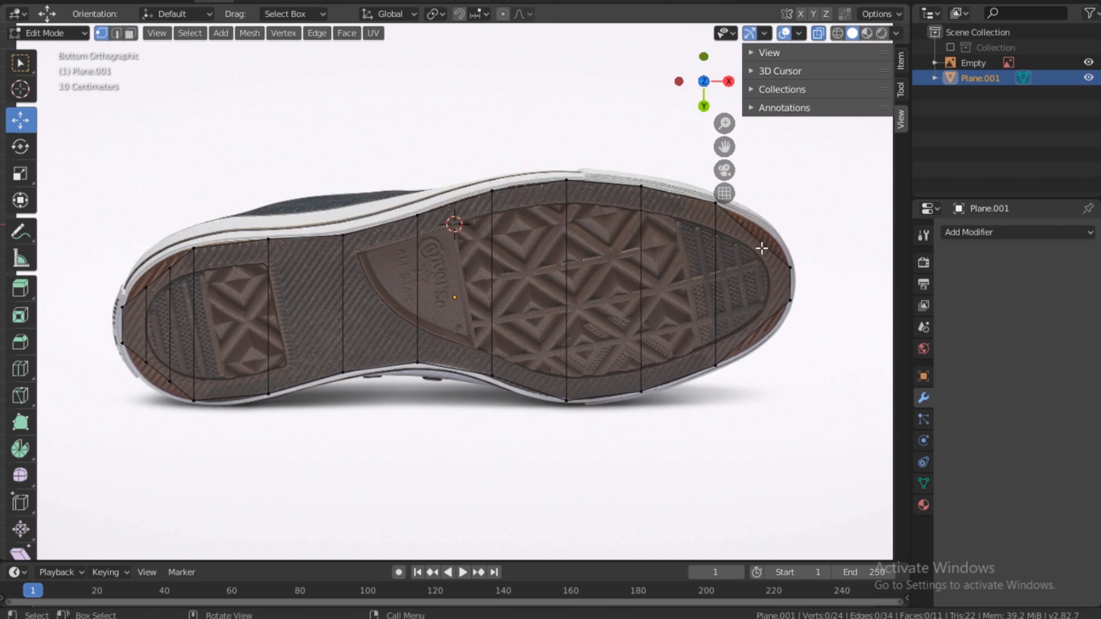
mouse_move(754, 237)
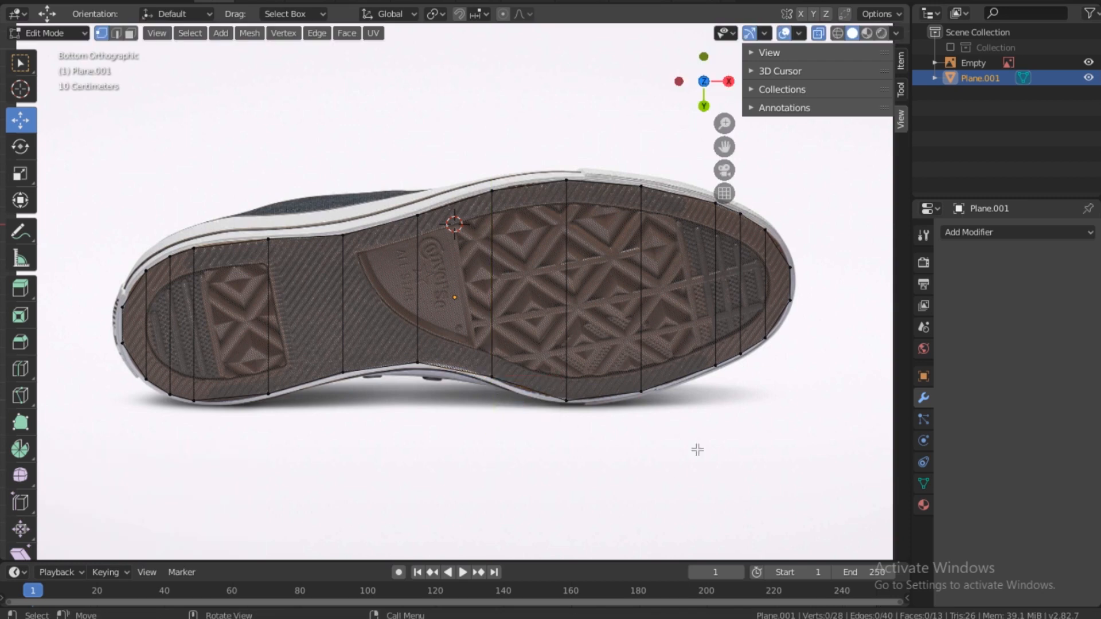
mouse_move(483, 231)
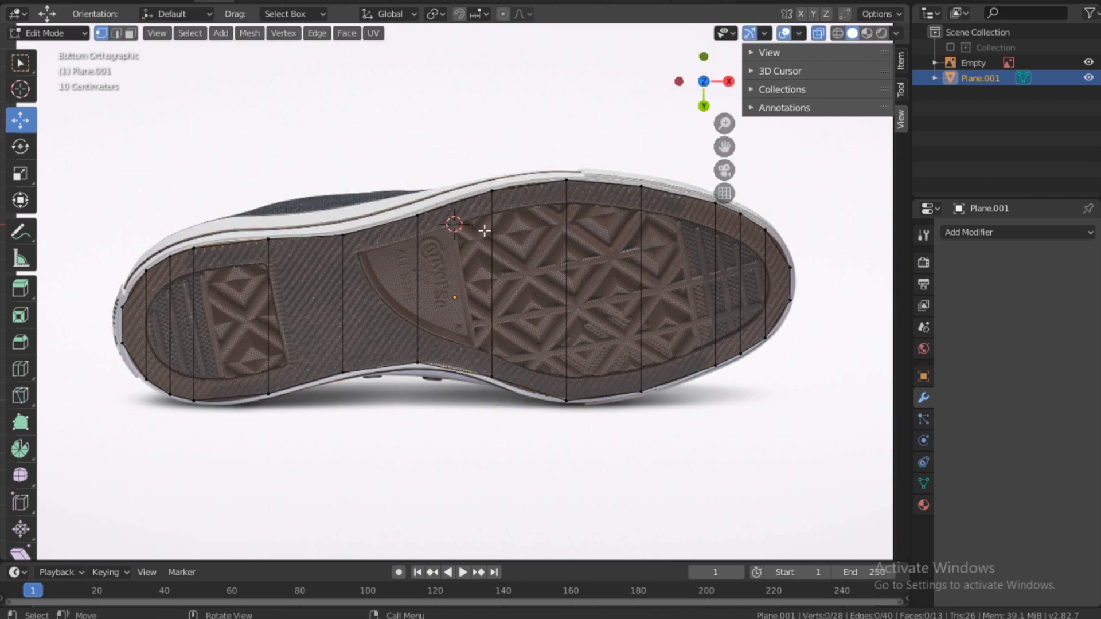
Add an extra edge loop near the heel/toe of the sole plane.
click(484, 231)
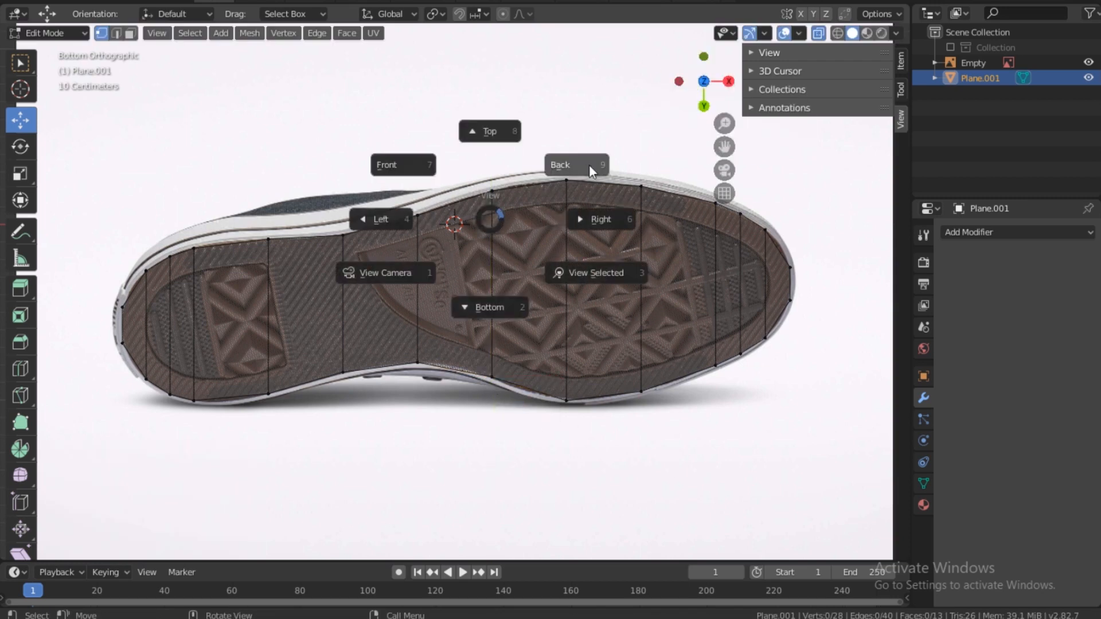
mouse_move(464, 241)
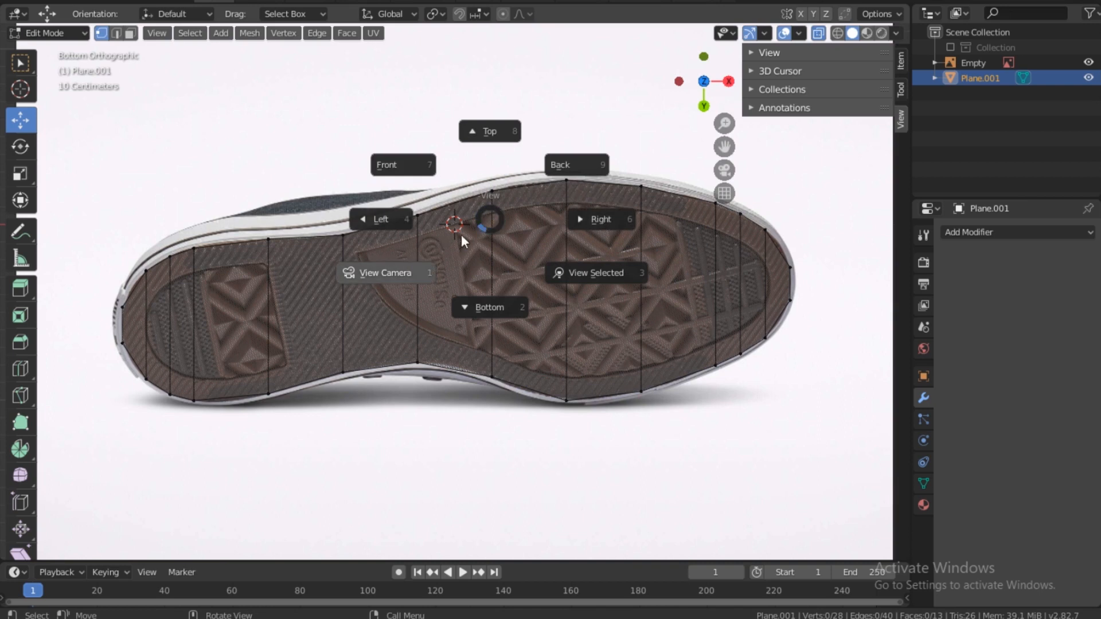
mouse_move(601, 219)
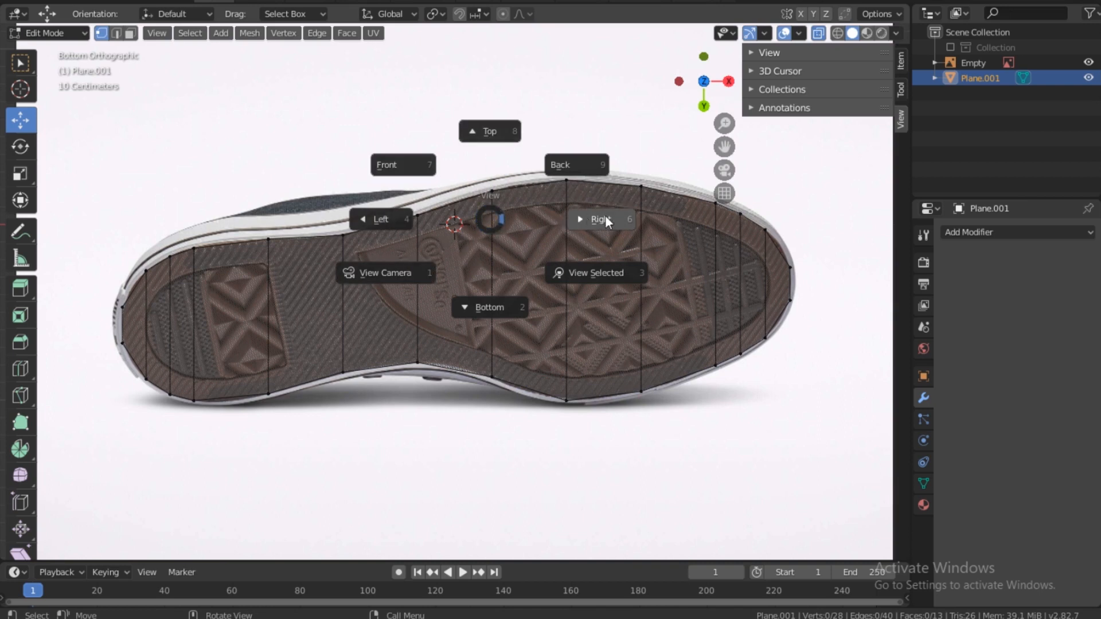
Look from the right side and add a new image reference empty.
click(602, 219)
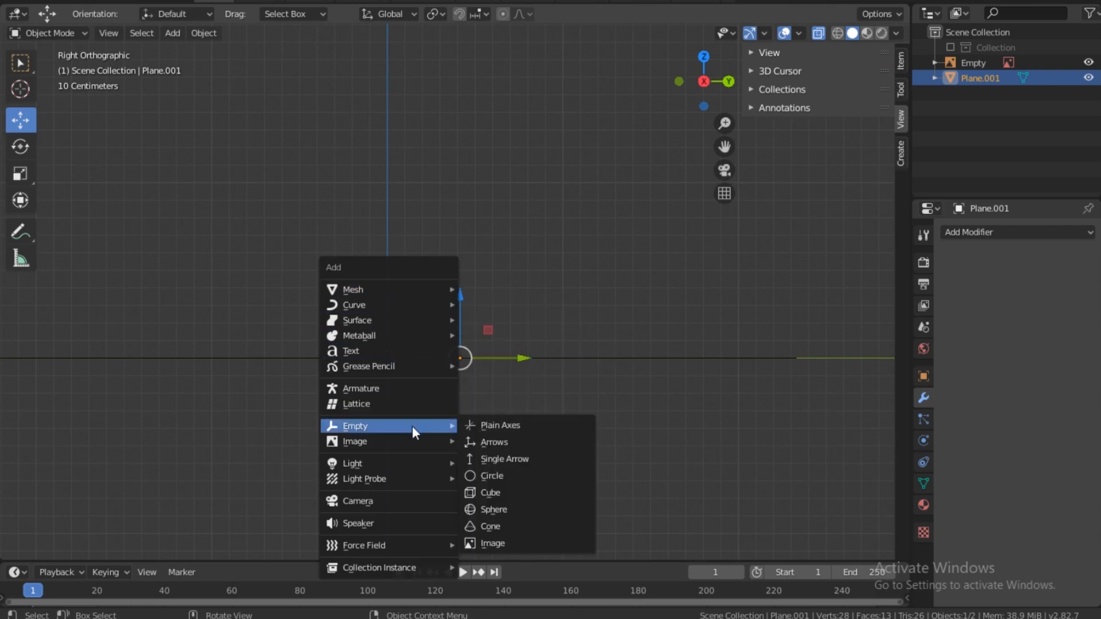
click(492, 543)
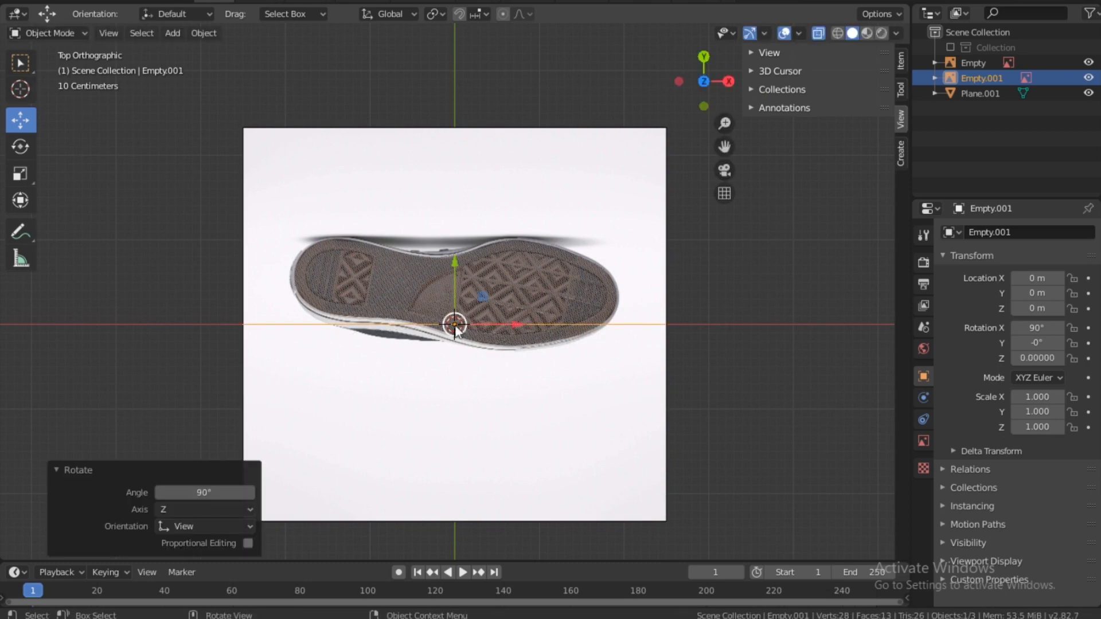
mouse_move(472, 350)
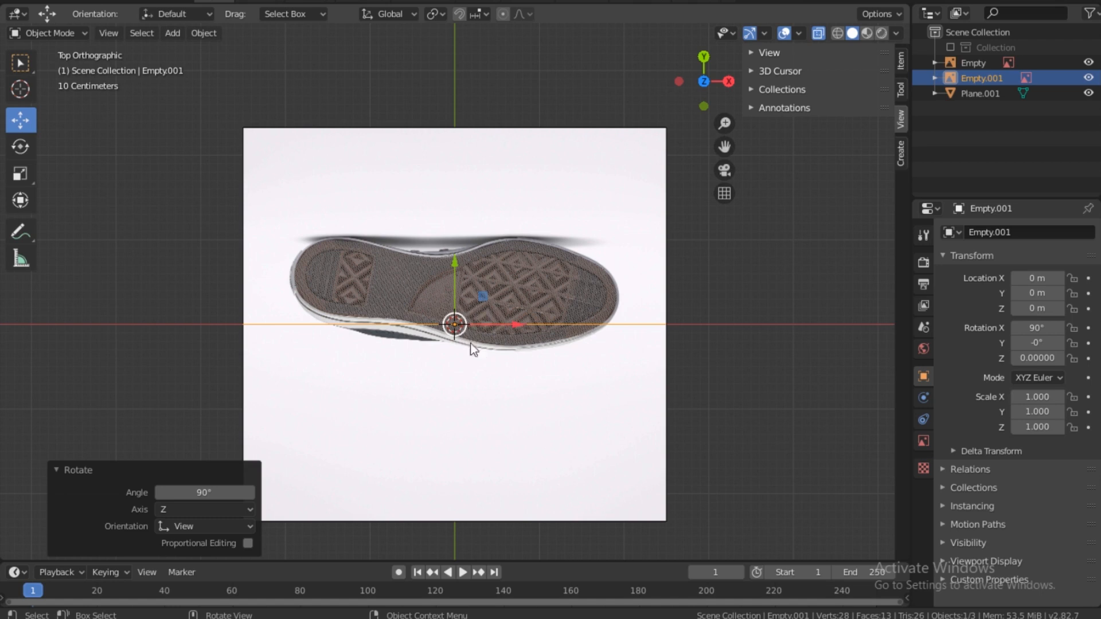
mouse_move(607, 305)
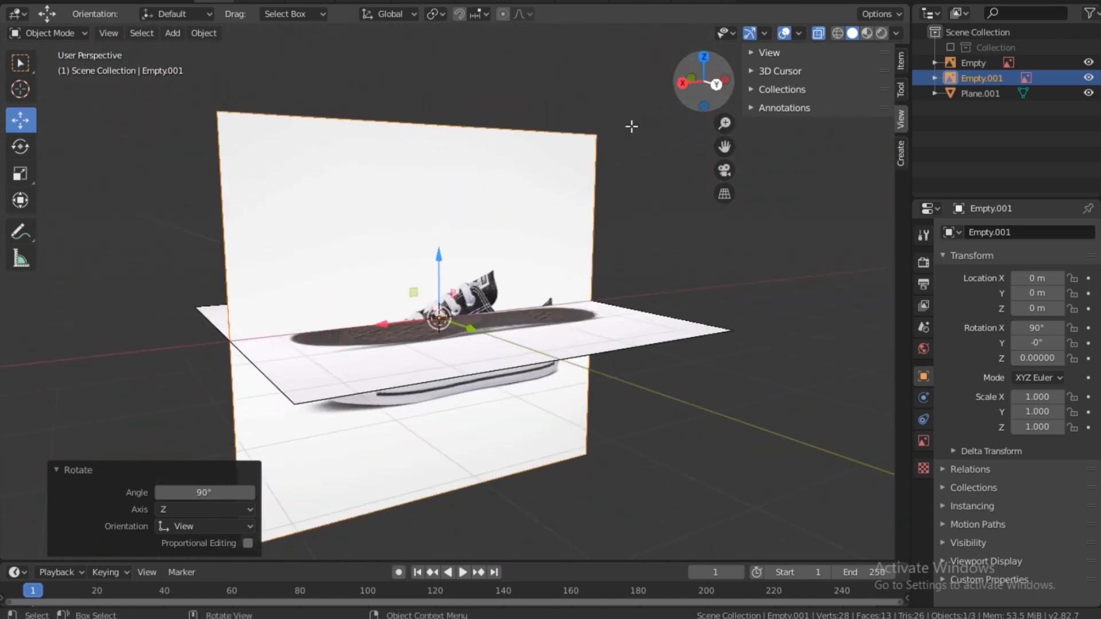
Select the bottom-view reference image Empty in the outliner.
click(974, 62)
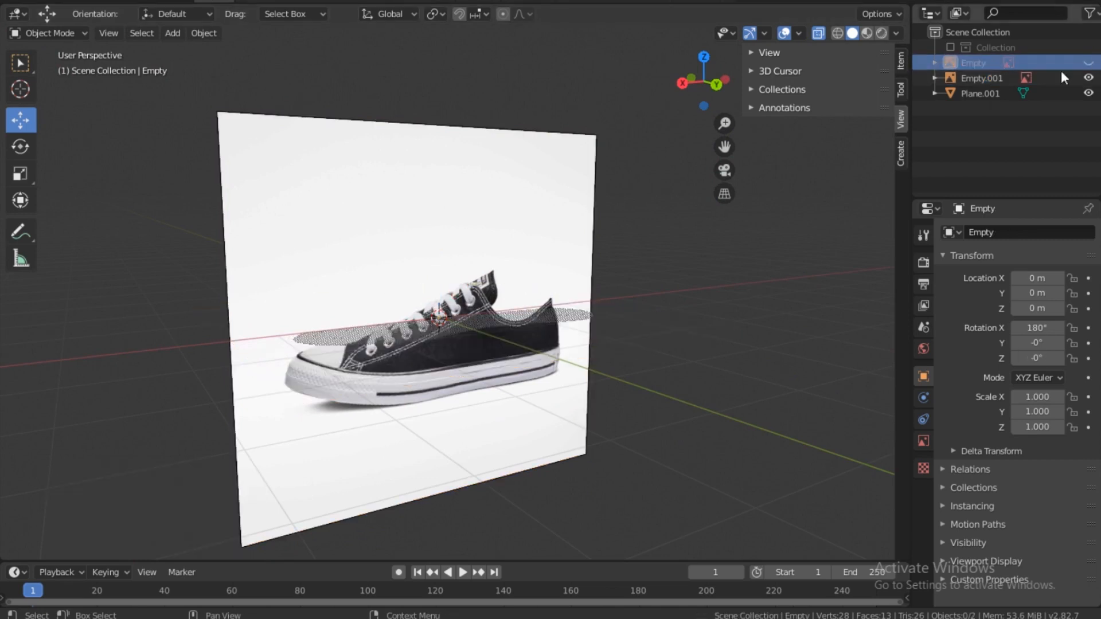
mouse_move(642, 313)
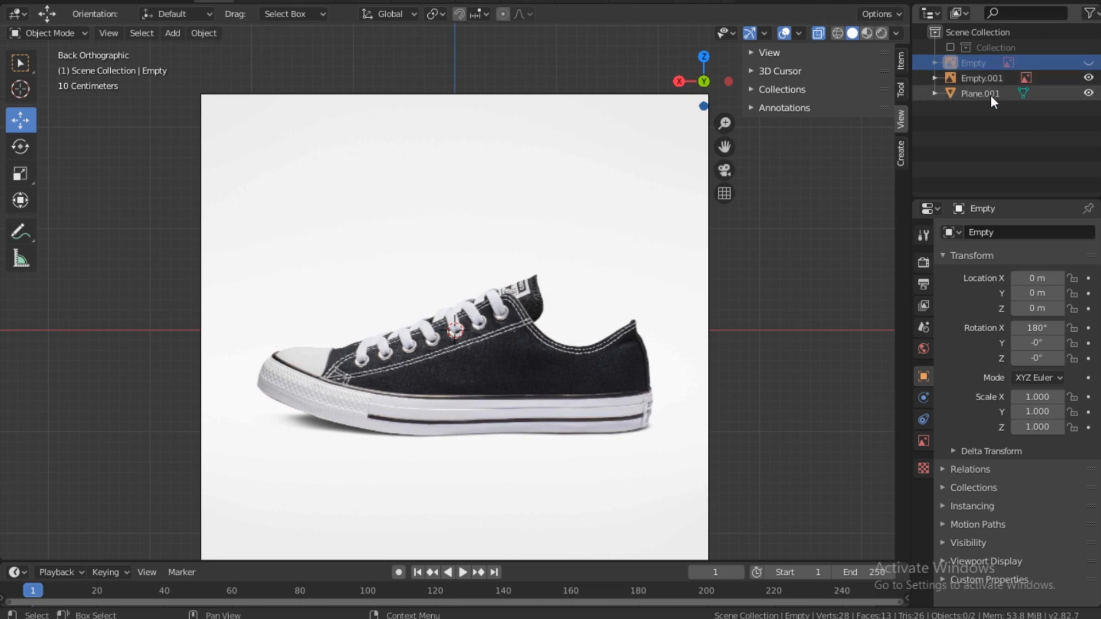
Select the sole mesh Plane.001 in the outliner.
click(979, 93)
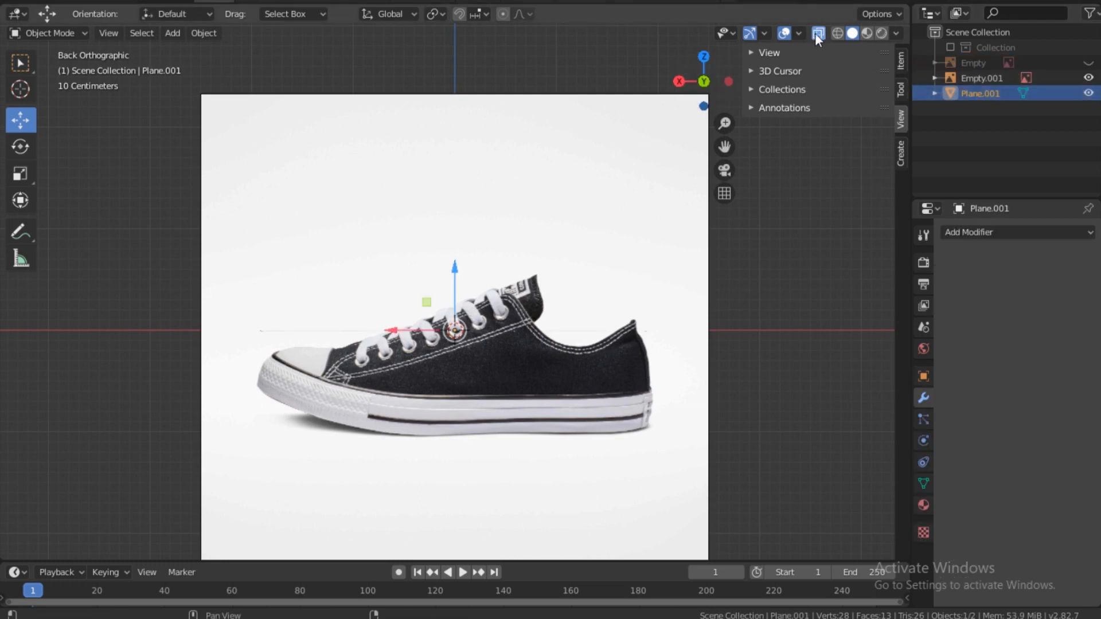
mouse_move(675, 78)
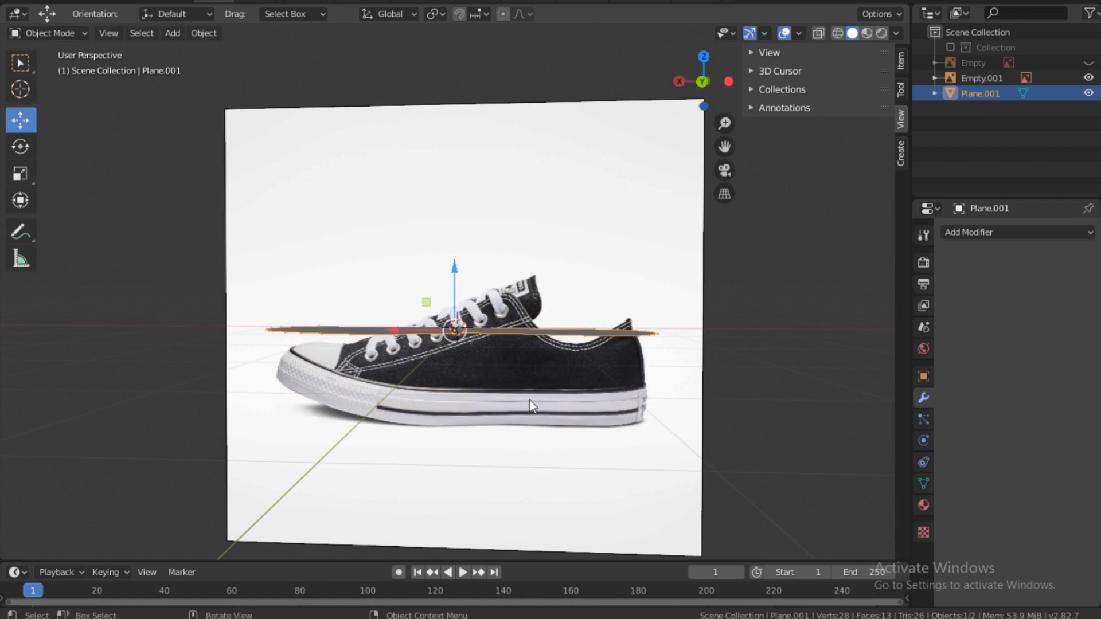
mouse_move(505, 339)
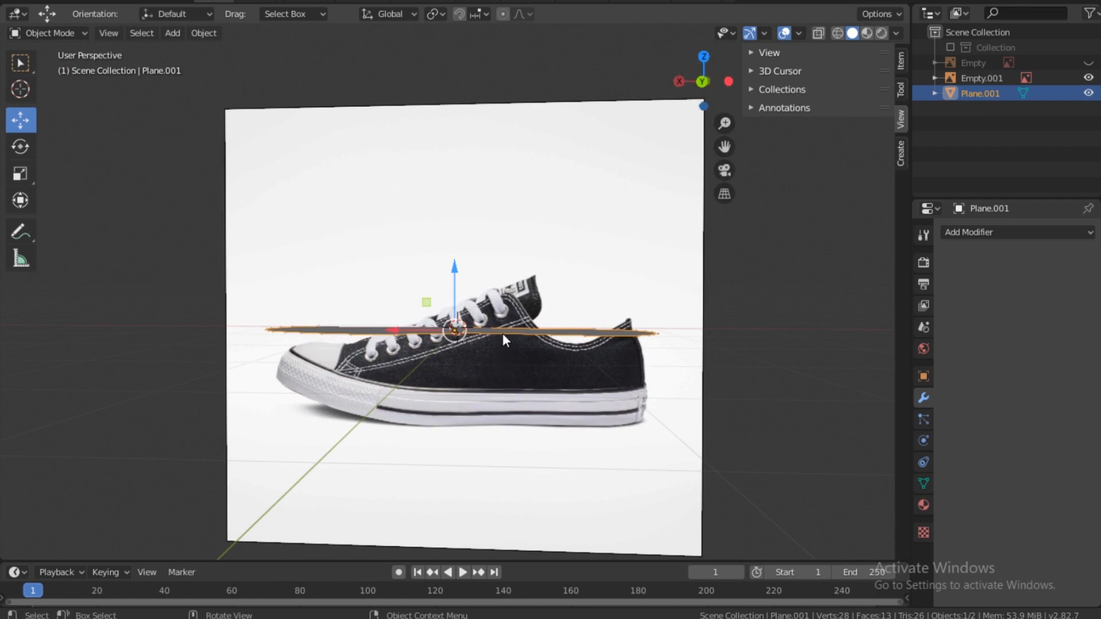
mouse_move(351, 178)
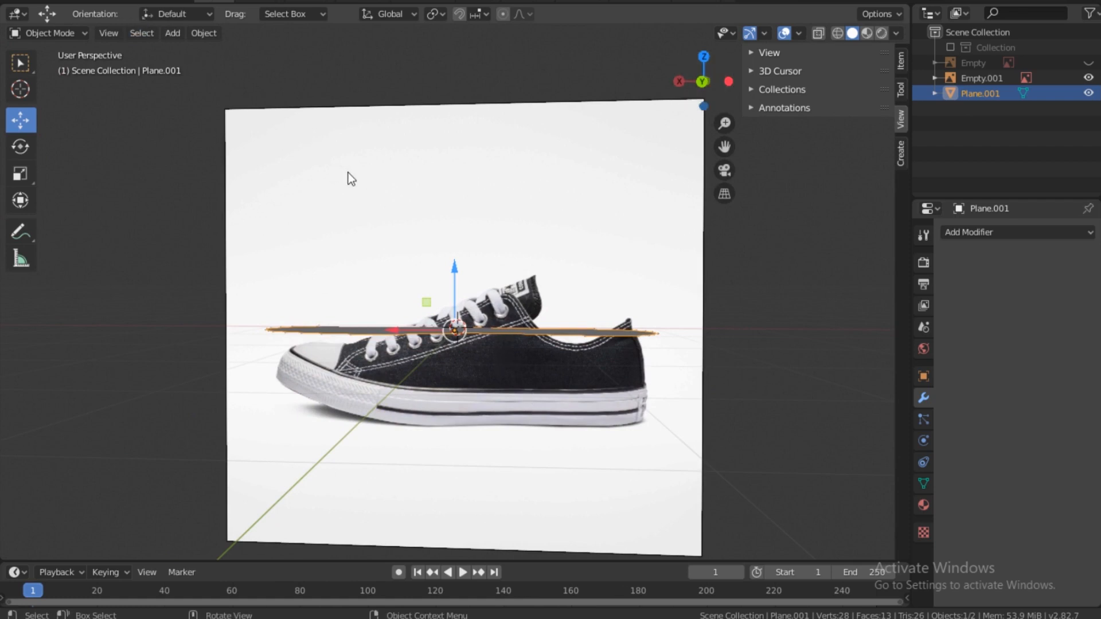
Extrude the sole faces up about 0.285 m and view the slab from behind.
key(Tab)
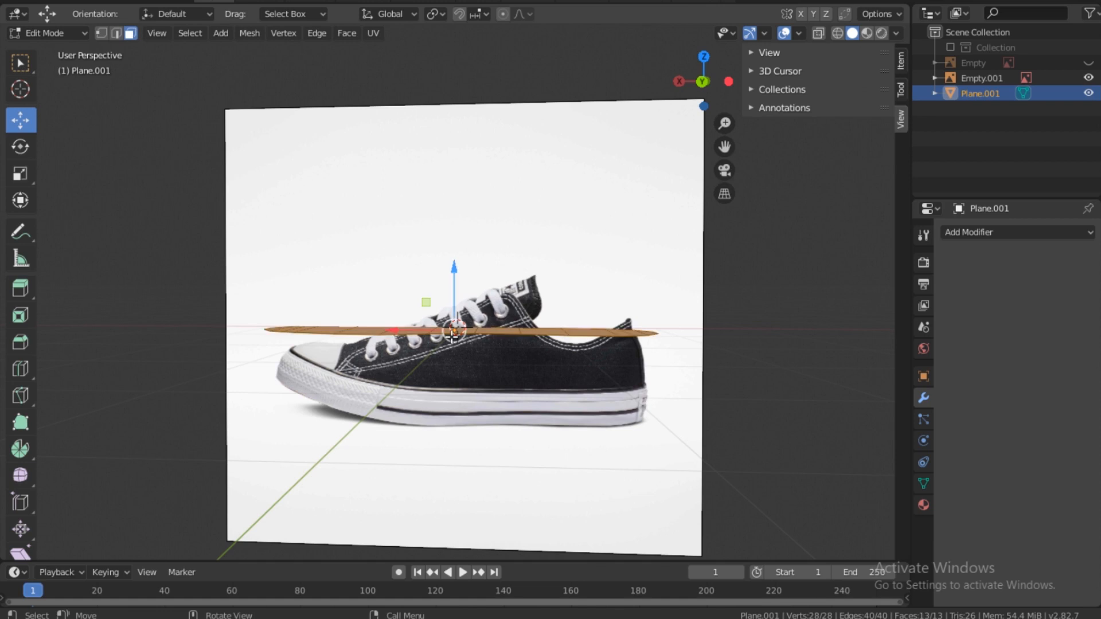
mouse_move(453, 331)
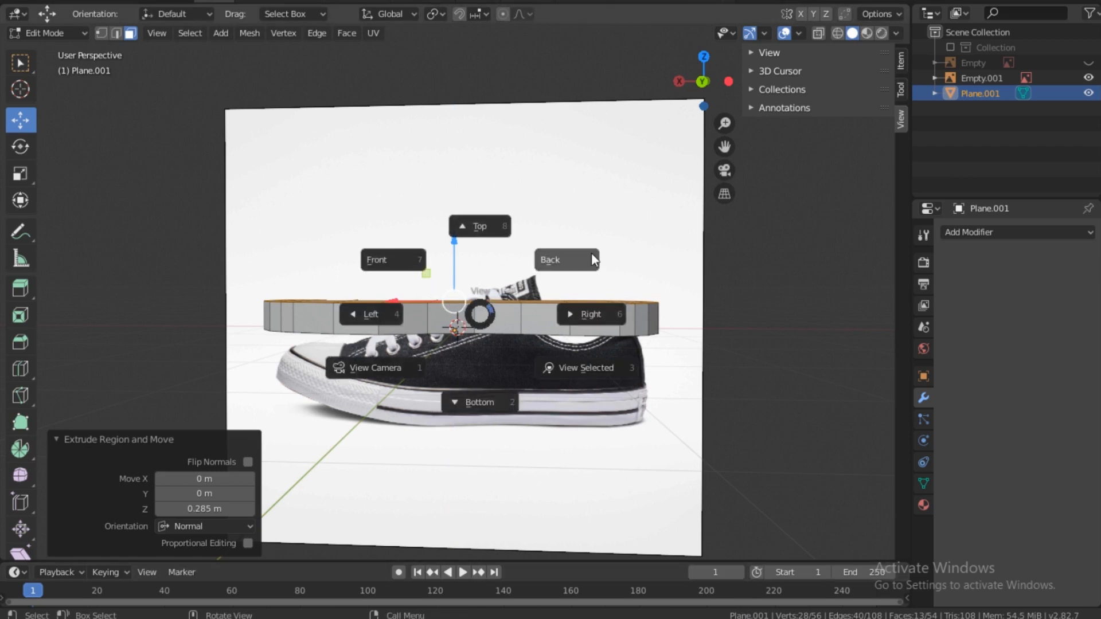
click(565, 259)
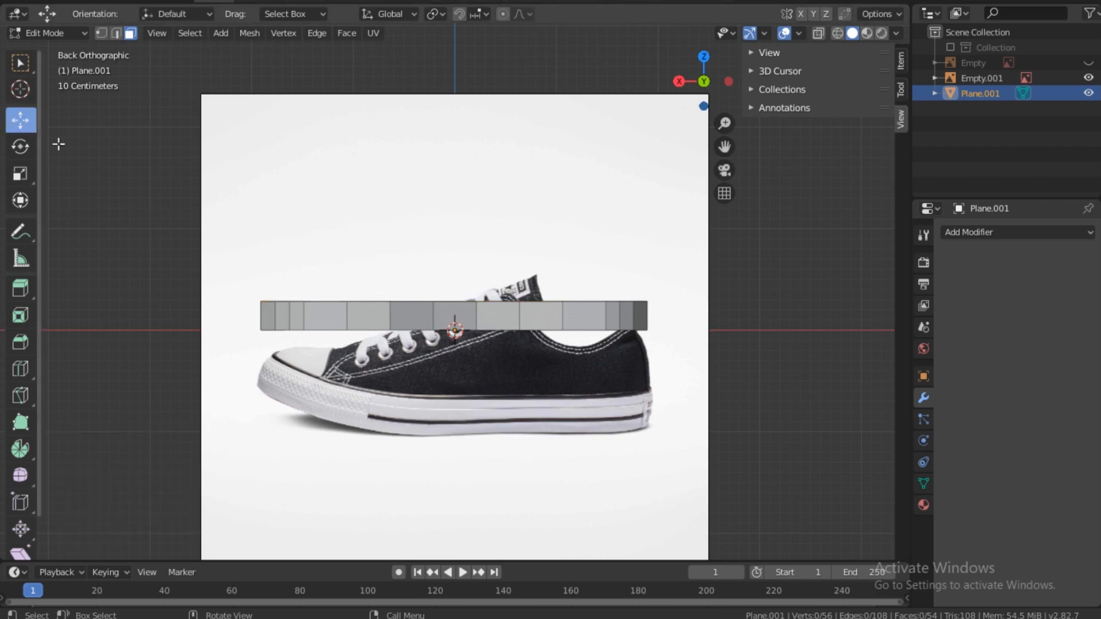
click(46, 33)
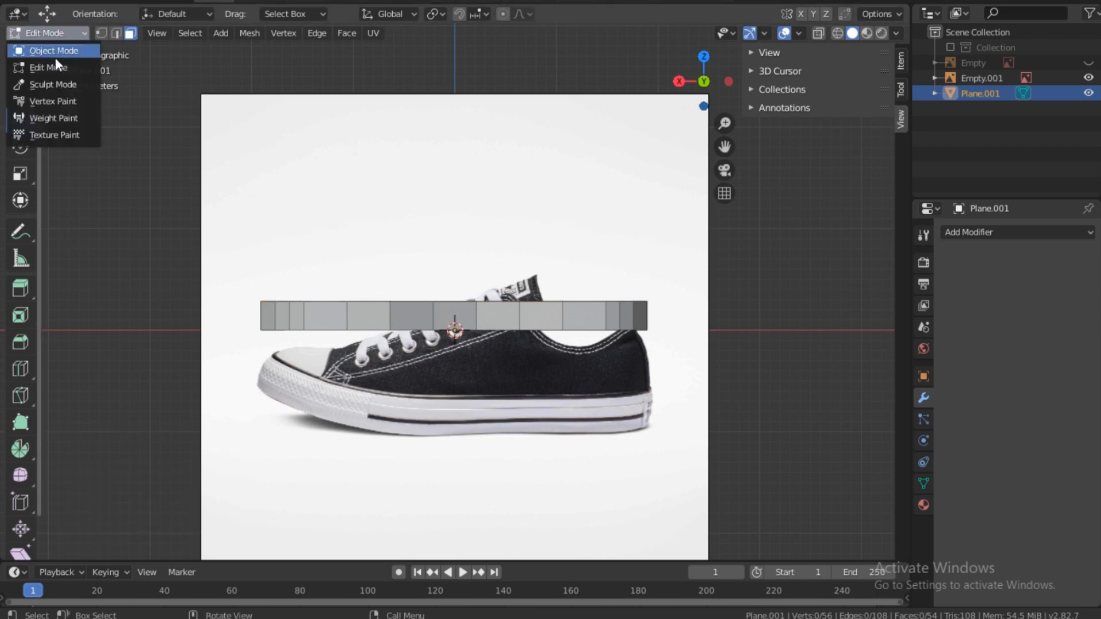
Return to Object Mode and scale the side reference so its sole matches the slab.
click(53, 50)
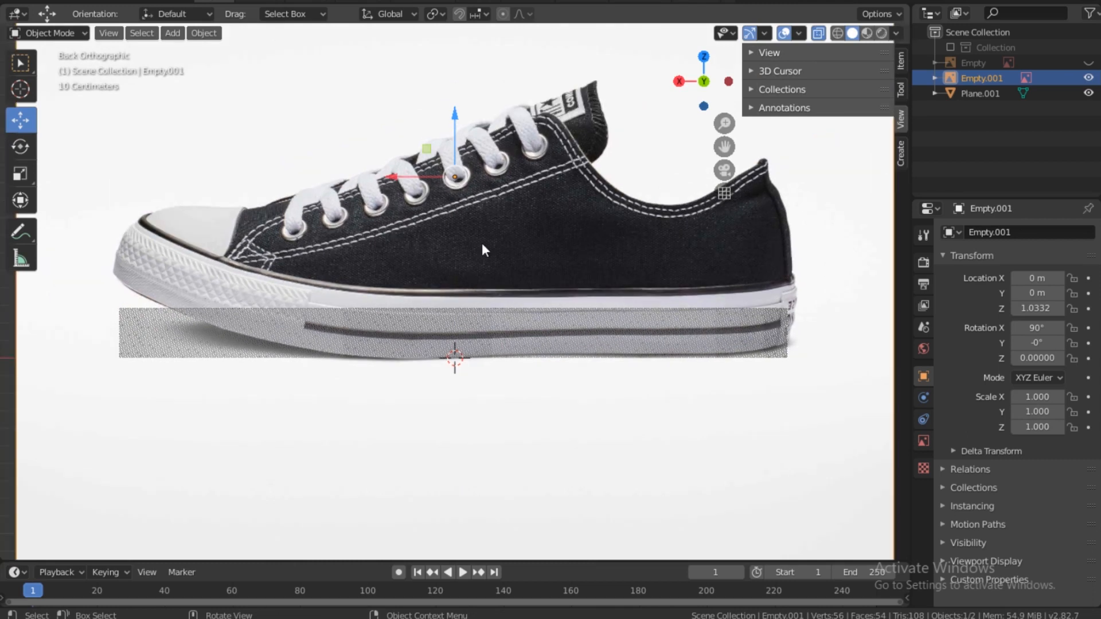
mouse_move(791, 313)
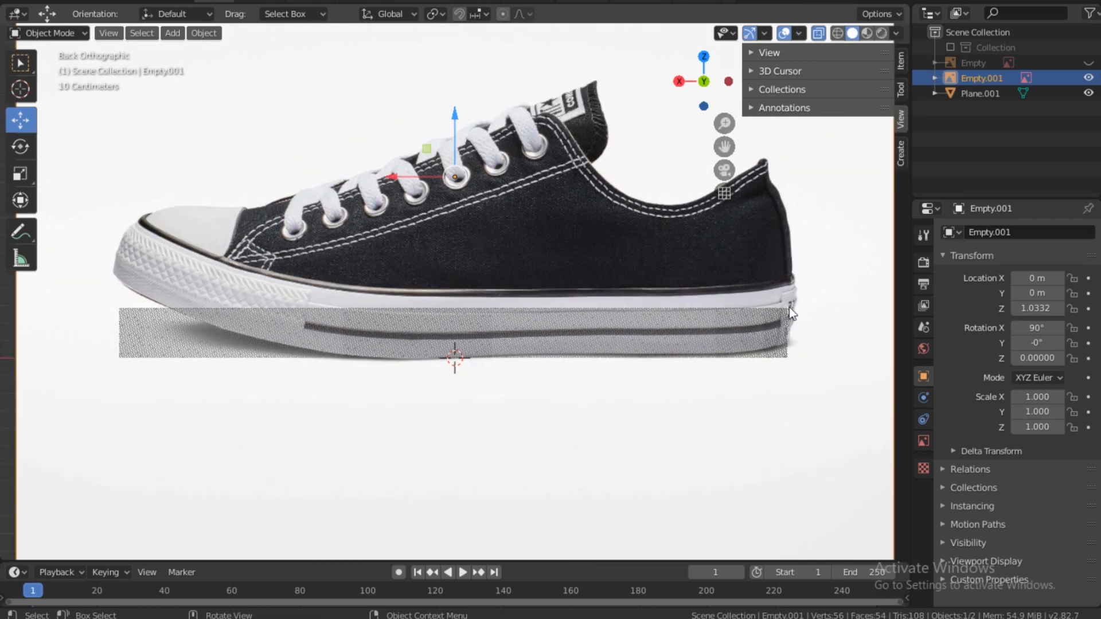
mouse_move(118, 250)
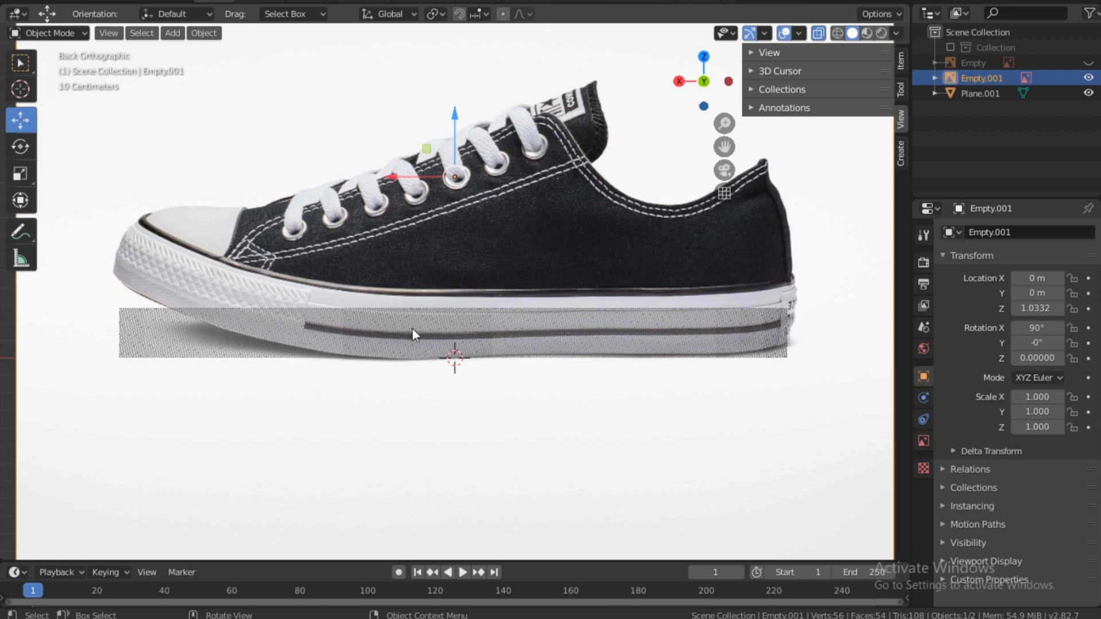
mouse_move(551, 219)
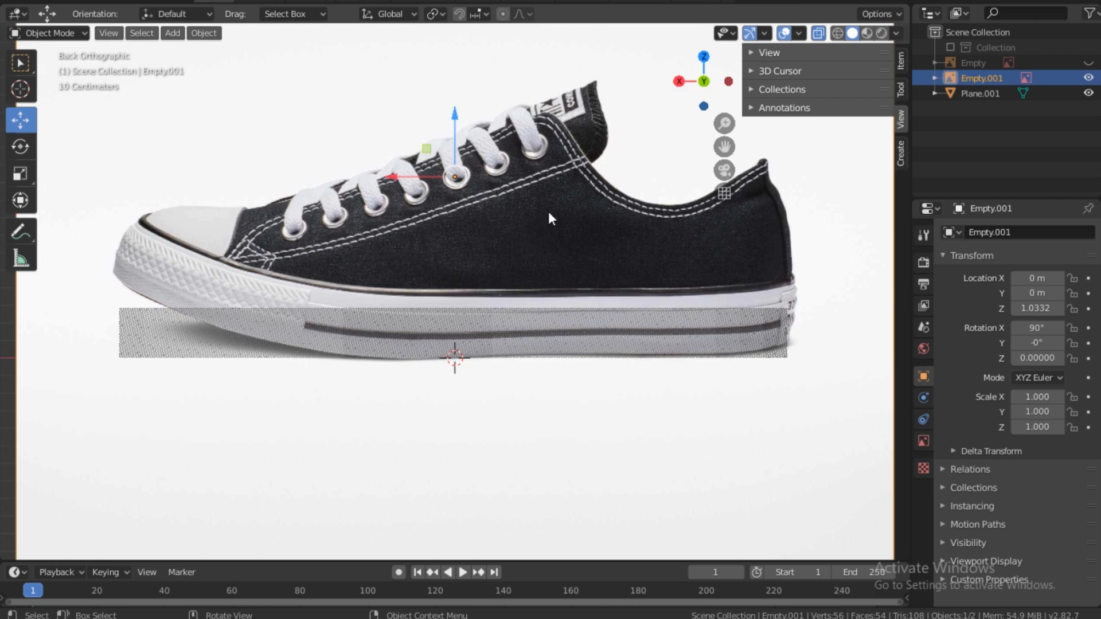
key(s)
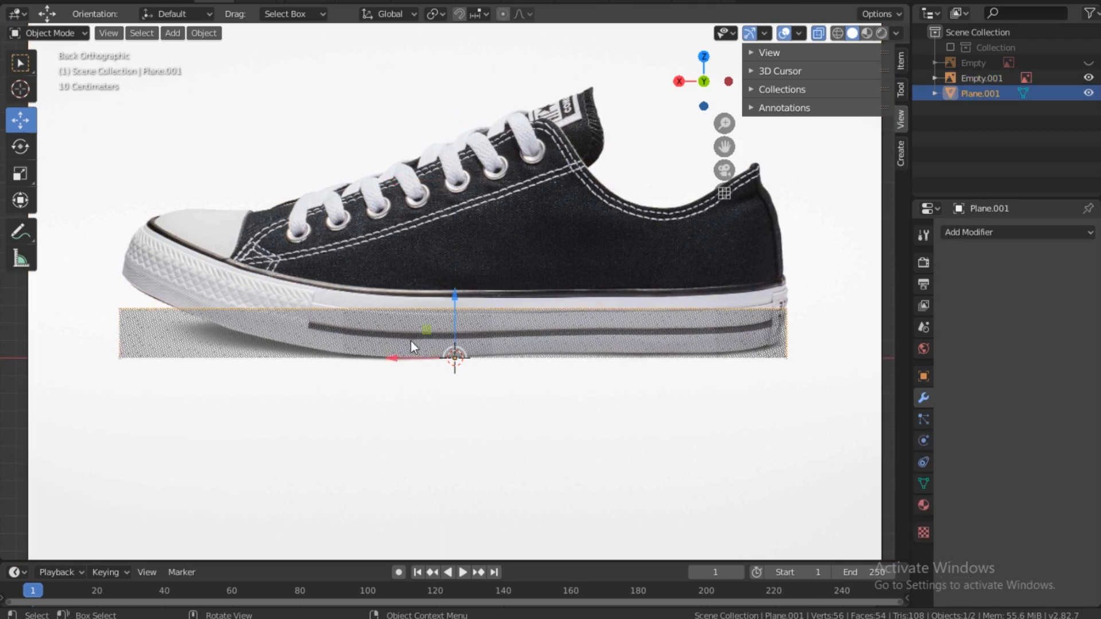
Move the toe vertices up along Z so the sole profile follows the shoe's curve.
key(Tab)
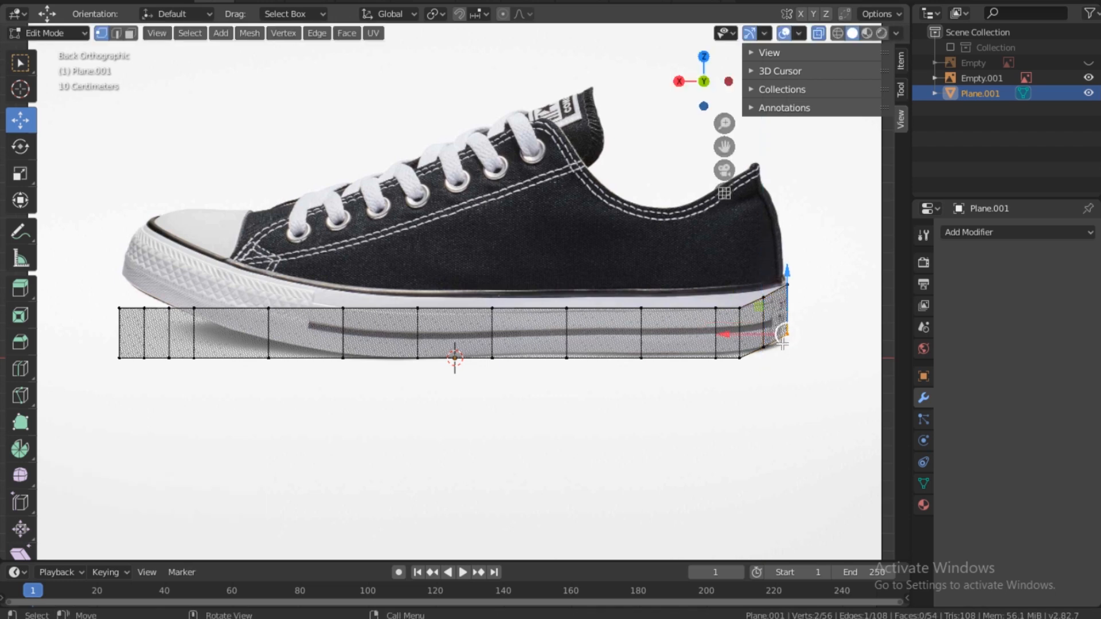
key(g)
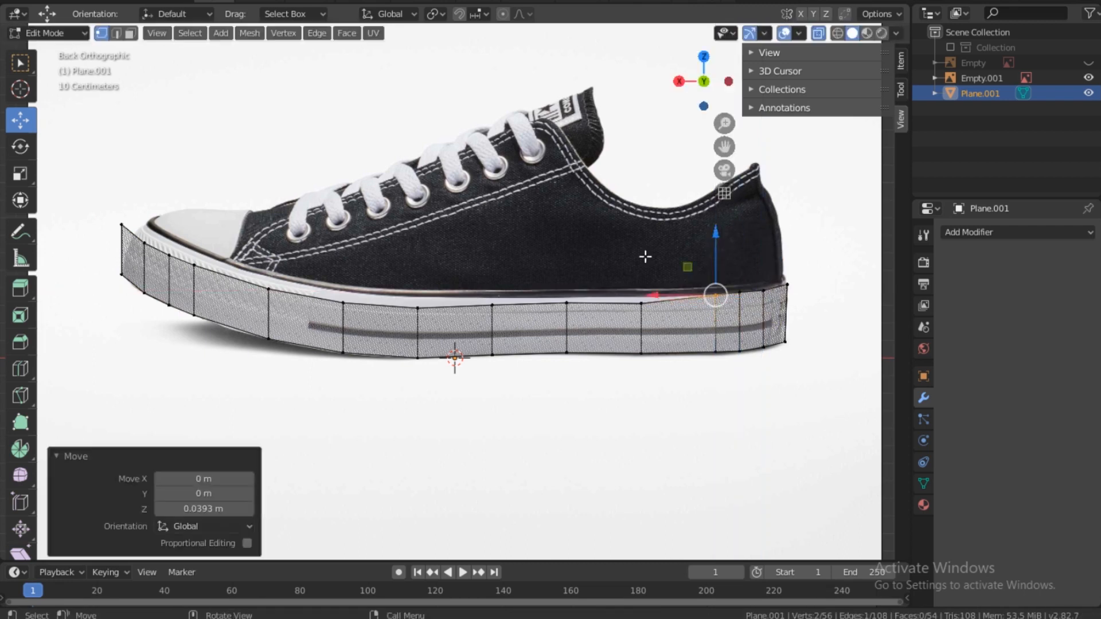
key(g)
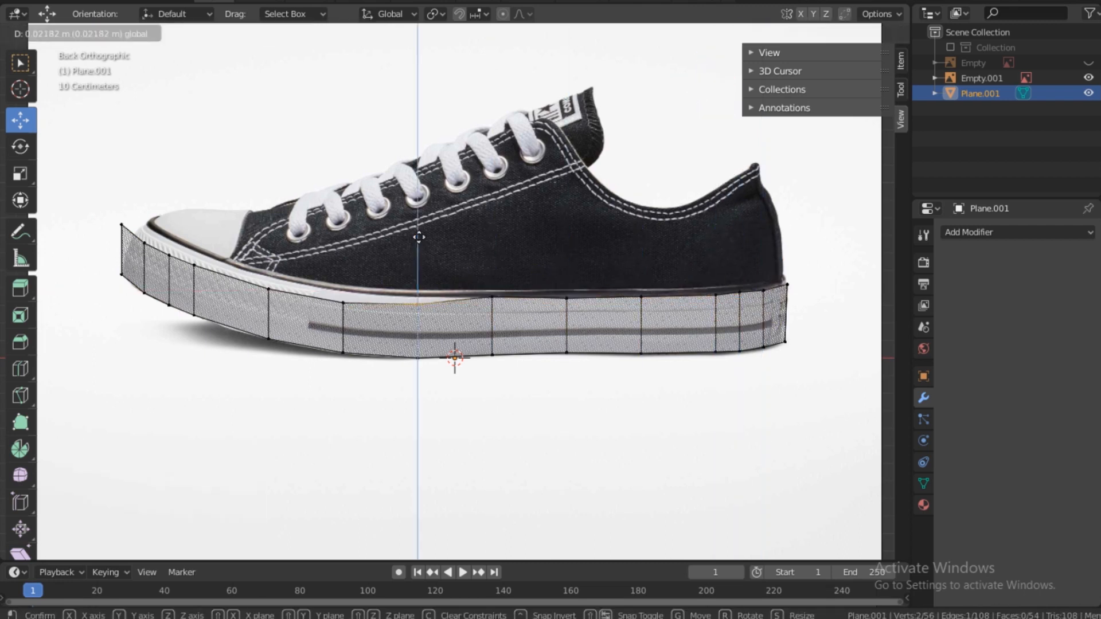
key(Tab)
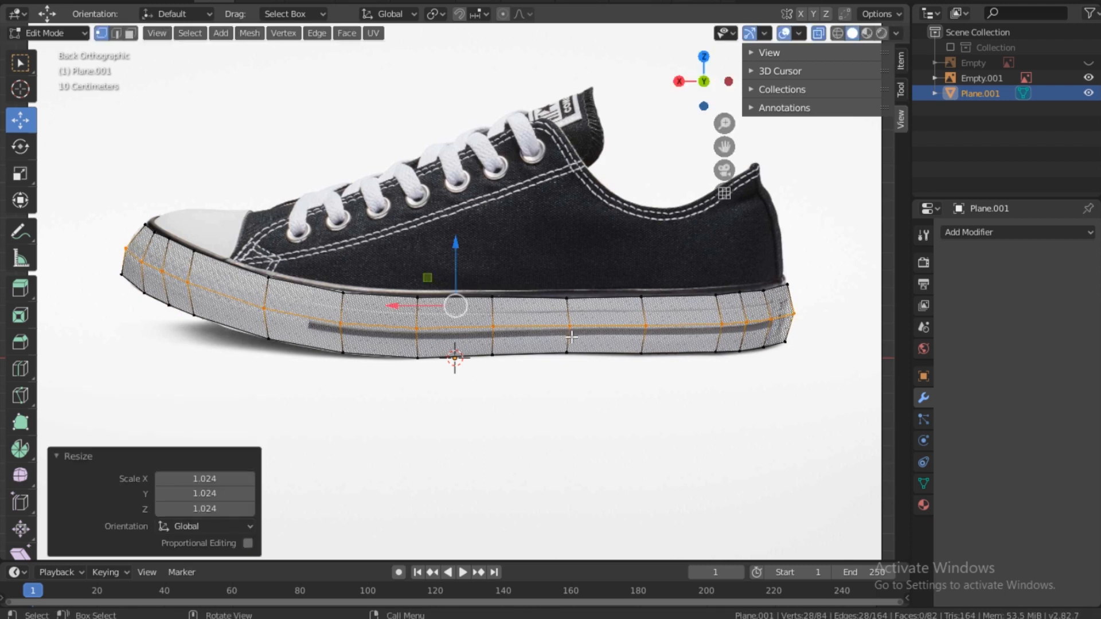
Deselect the new lengthwise edge loop after scaling it outward to about 1.024.
click(601, 276)
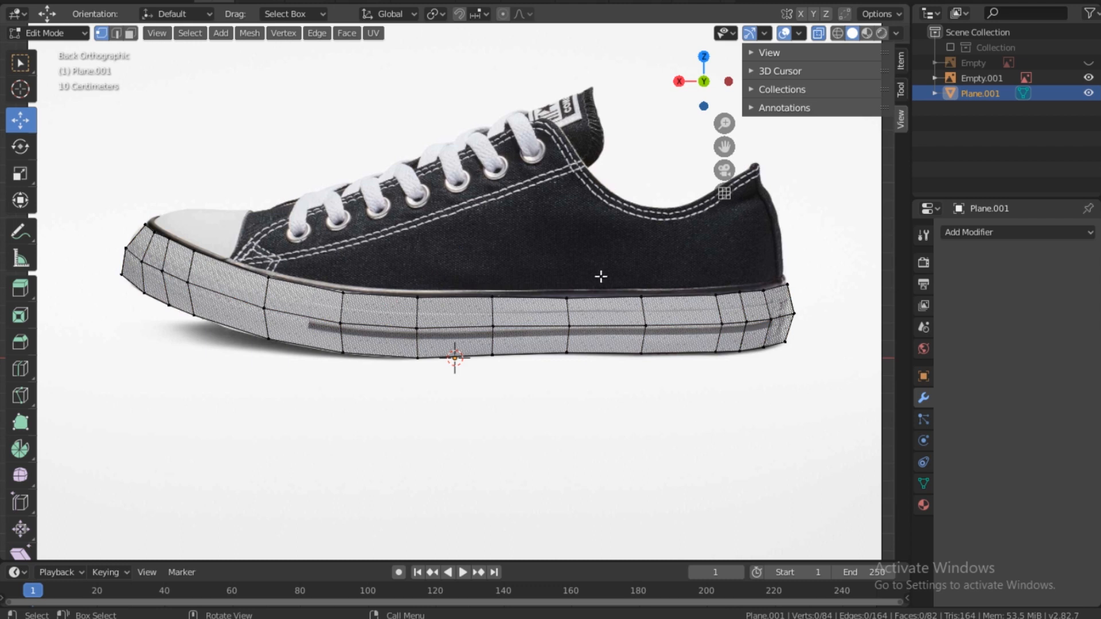
mouse_move(925, 398)
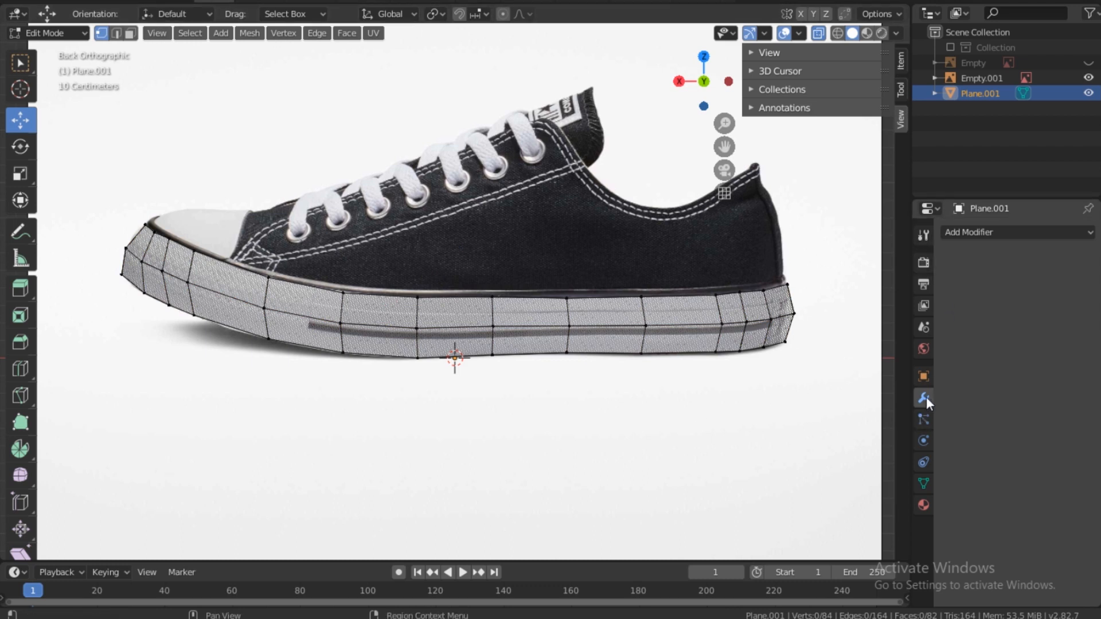
mouse_move(927, 403)
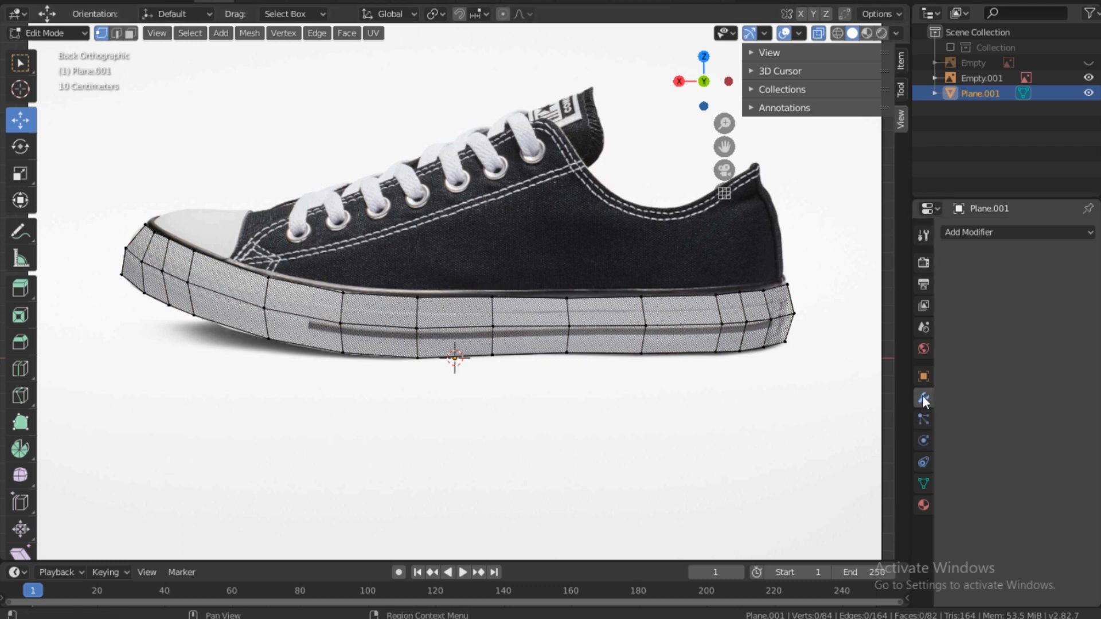
Add a Subdivision Surface modifier to the sole with viewport and render level 3.
click(1012, 232)
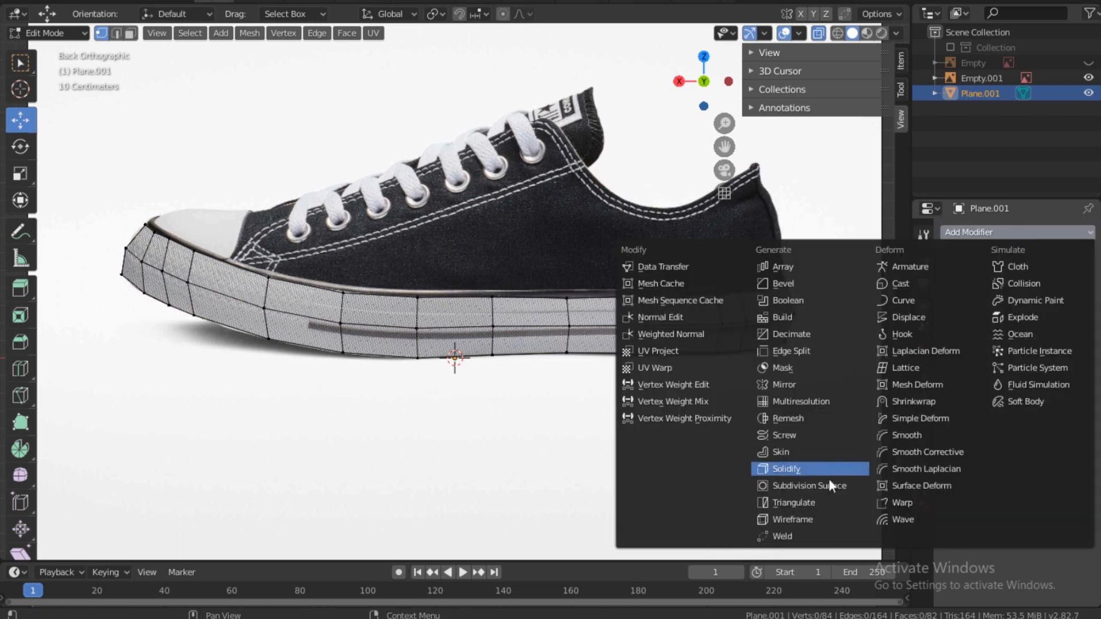
mouse_move(808, 485)
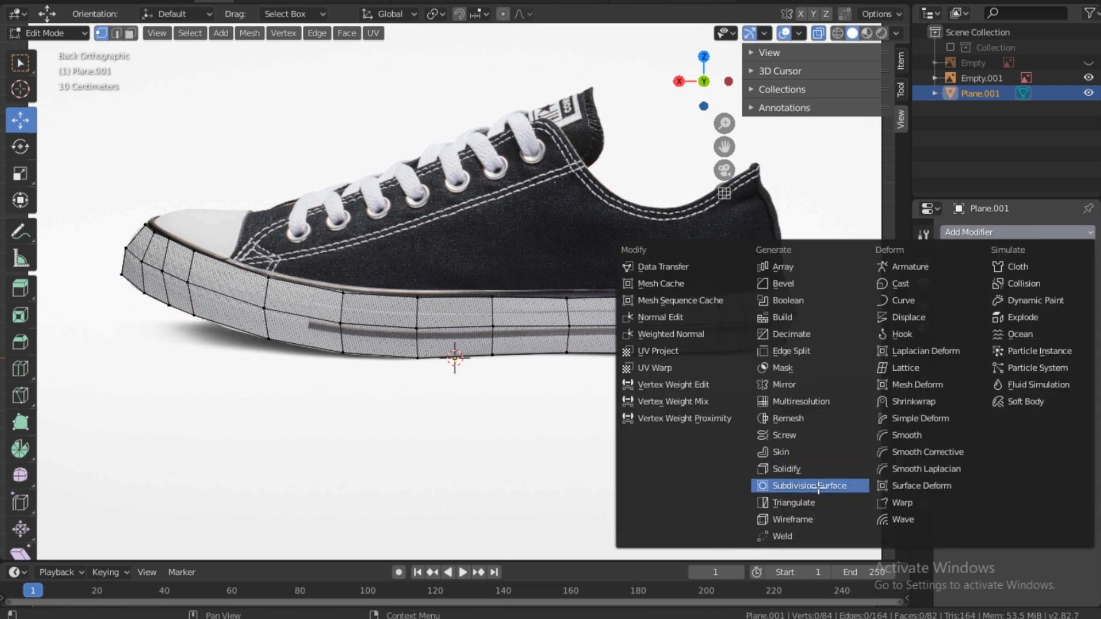
click(806, 485)
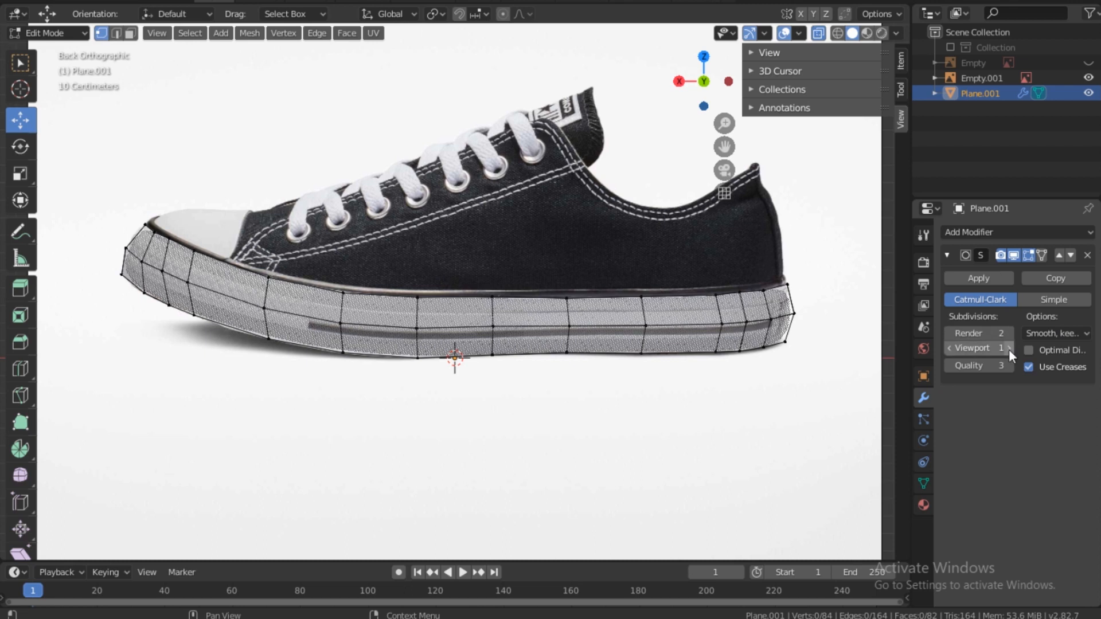
click(1010, 348)
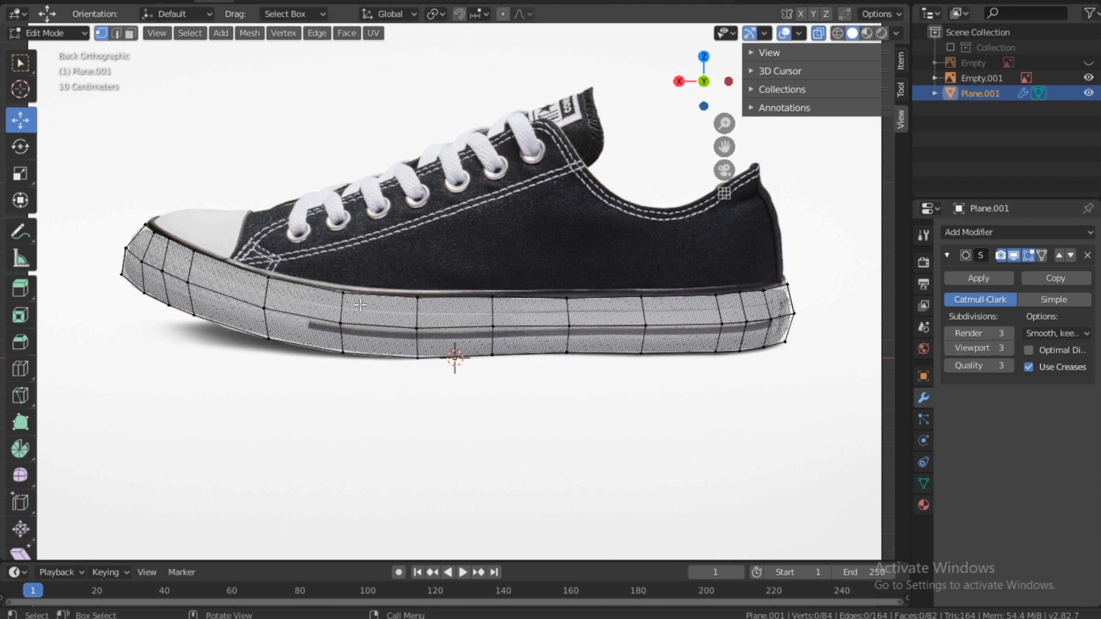
mouse_move(263, 297)
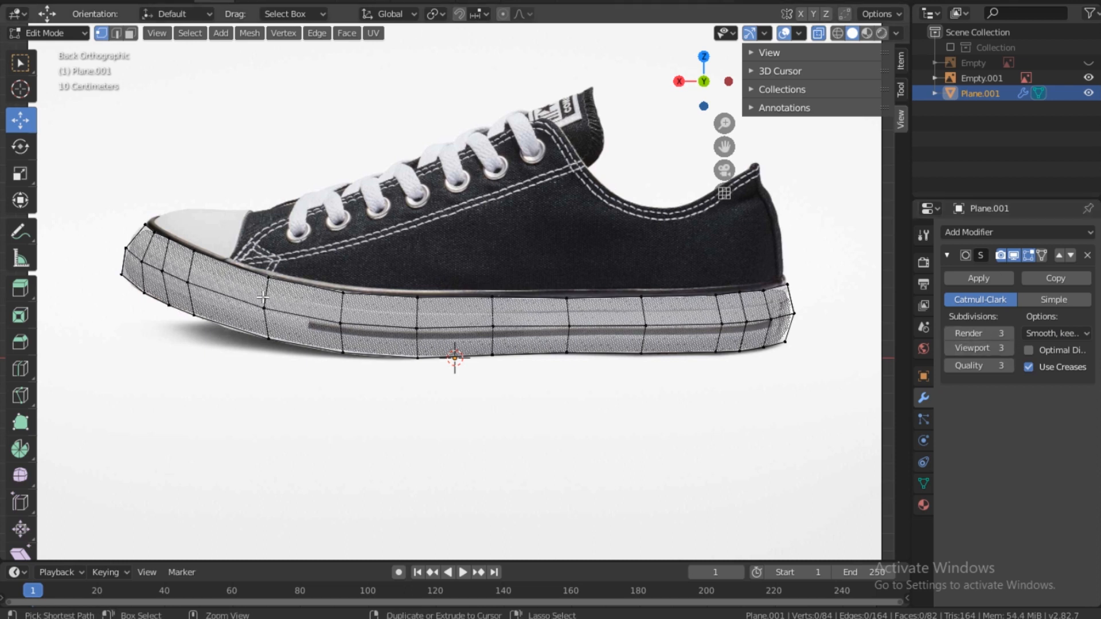
Insert another supporting edge loop along the sole's side, then leave Edit Mode.
key(ctrl+r)
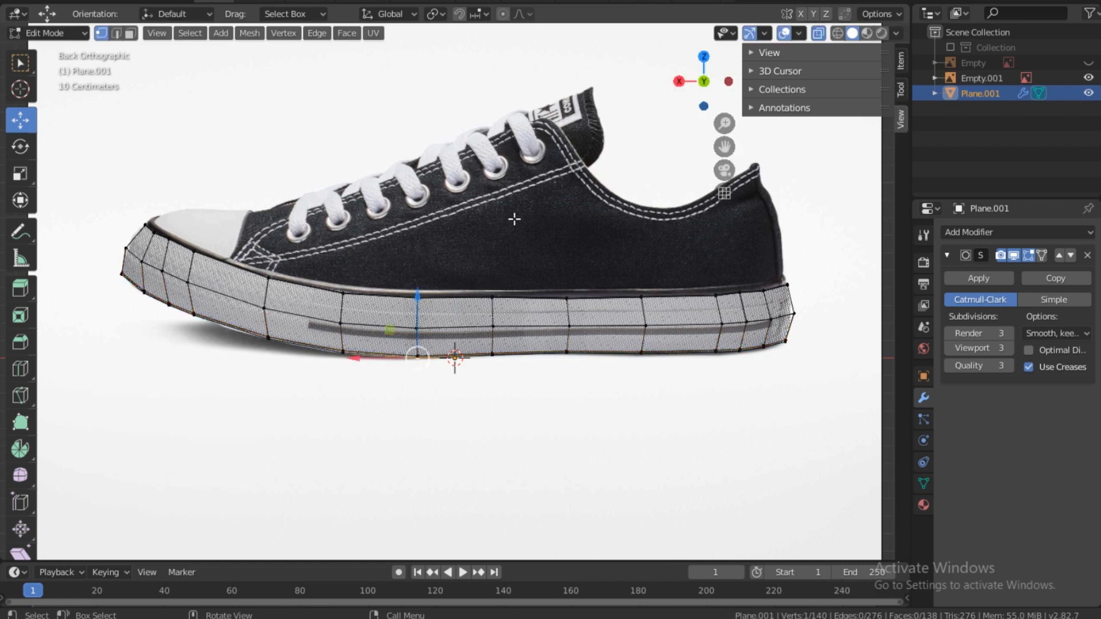
key(Tab)
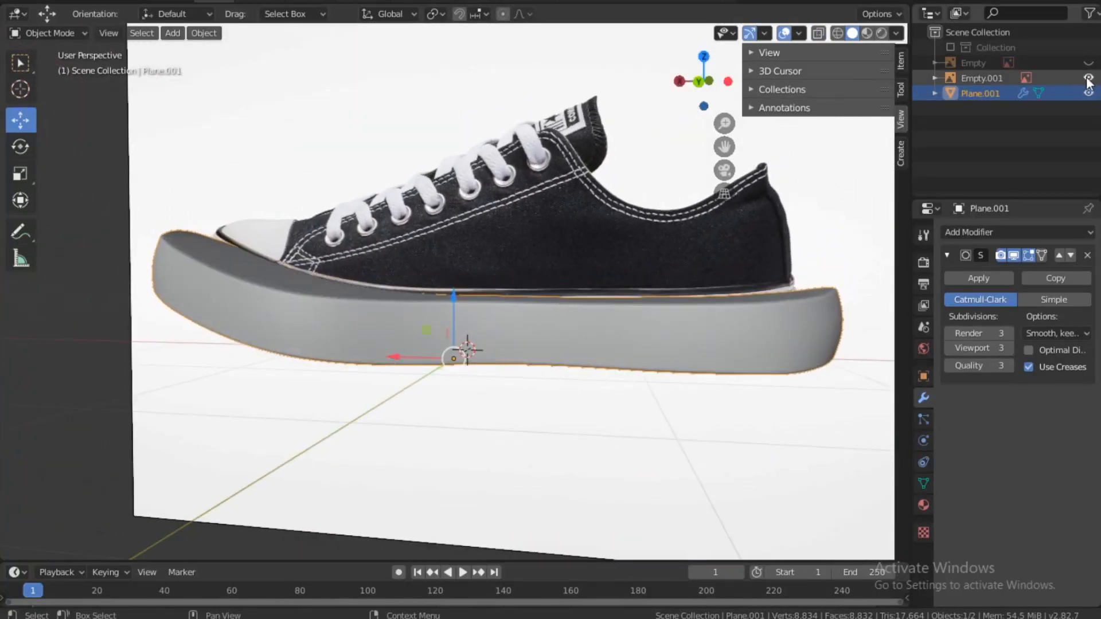
Hide the Empty.001 side reference and apply Shade Smooth to the subdivided sole.
click(1089, 78)
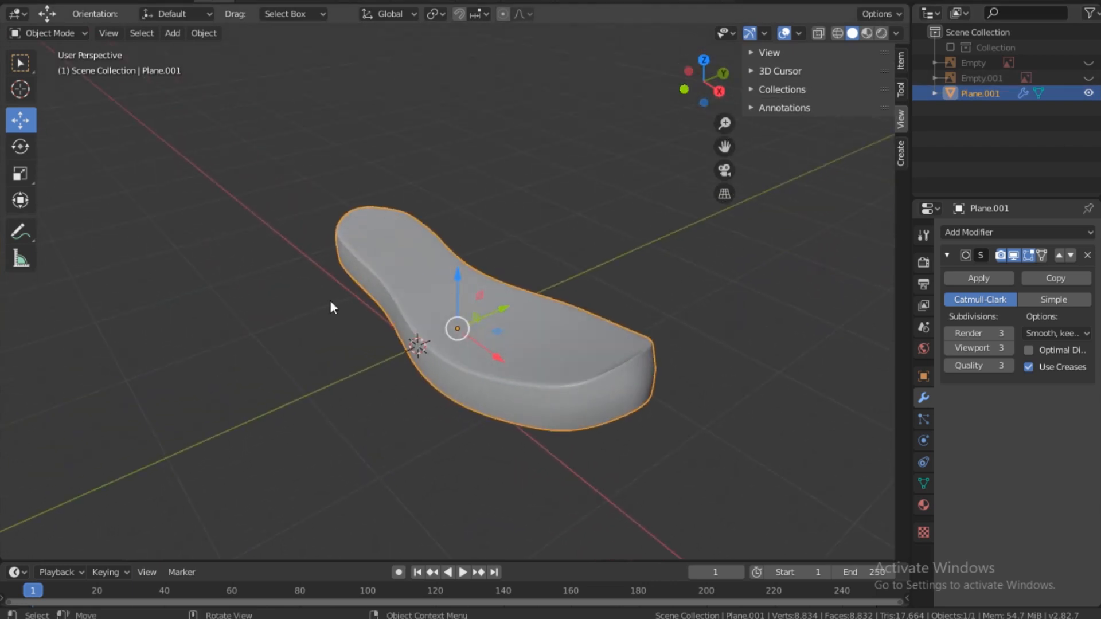
mouse_move(364, 269)
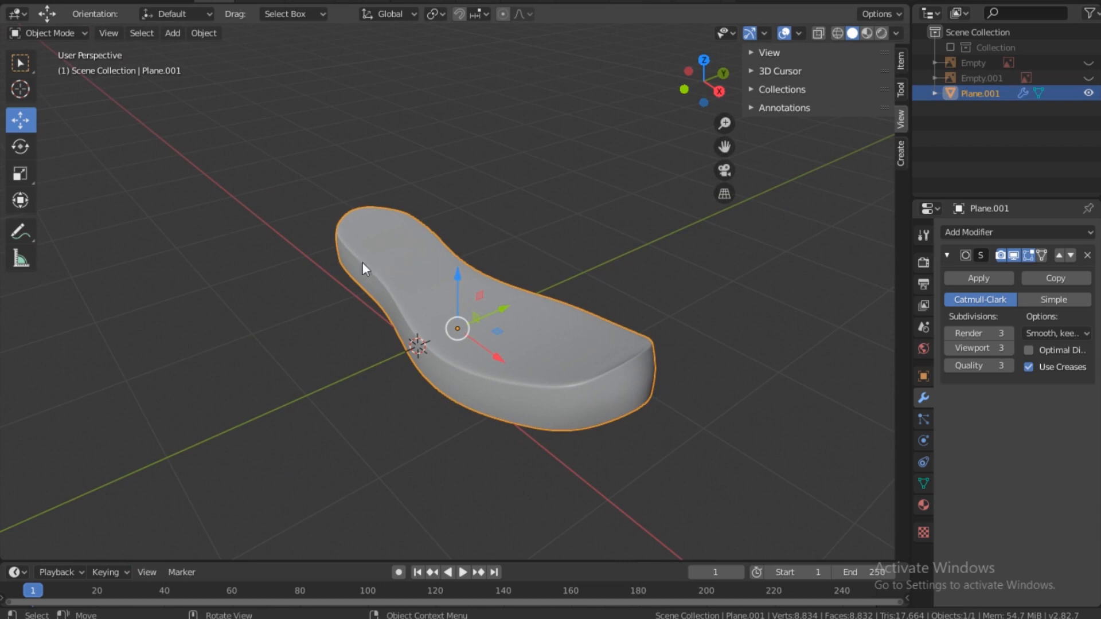
right_click(363, 268)
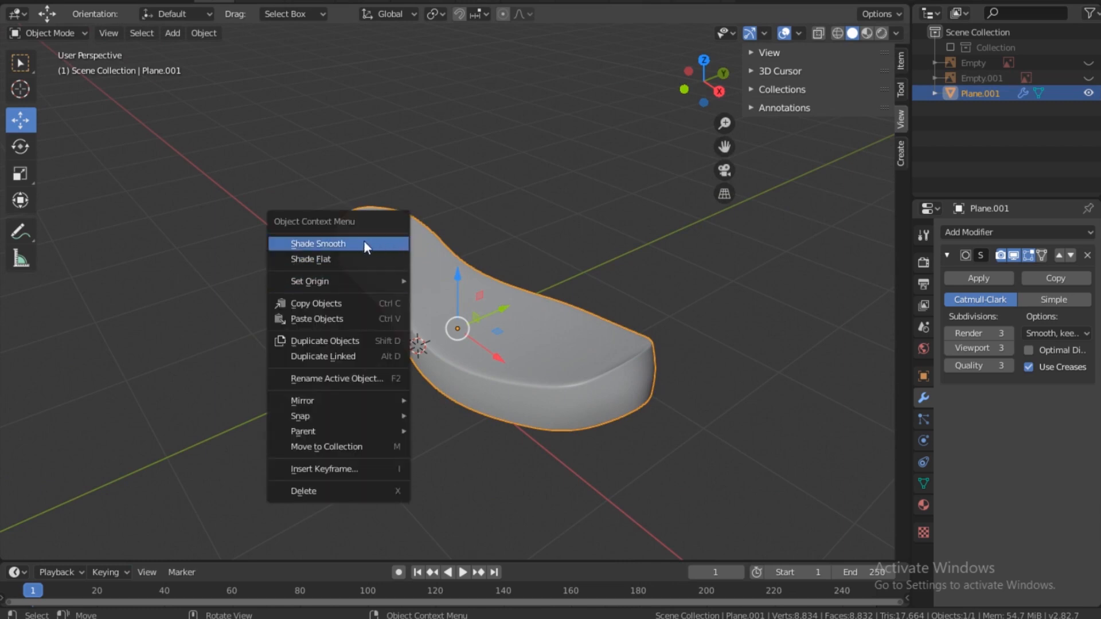
click(317, 244)
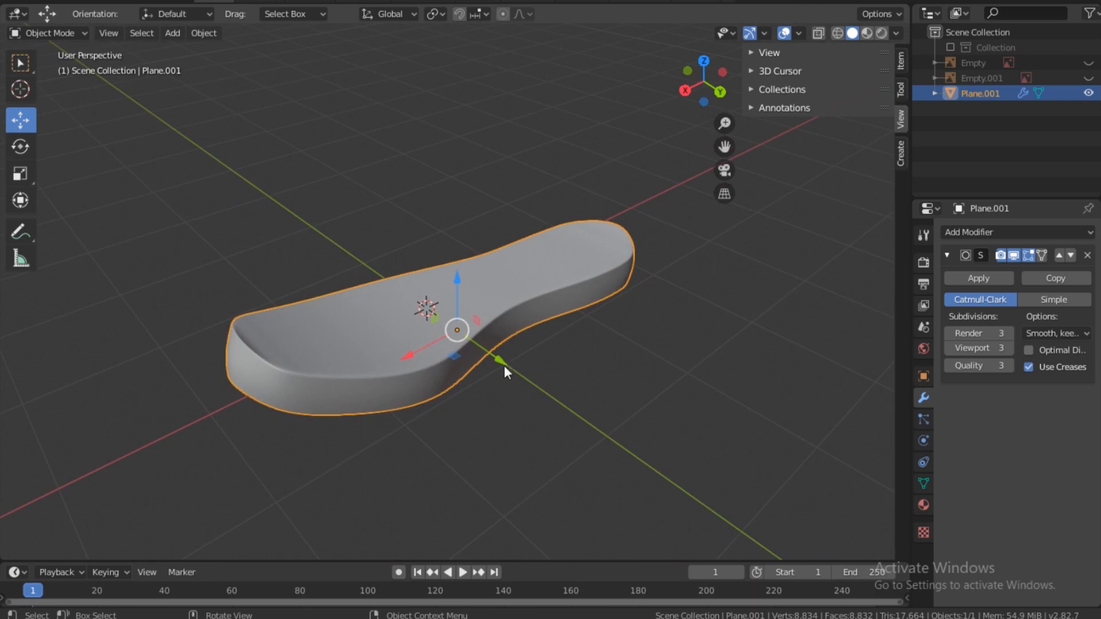
mouse_move(613, 272)
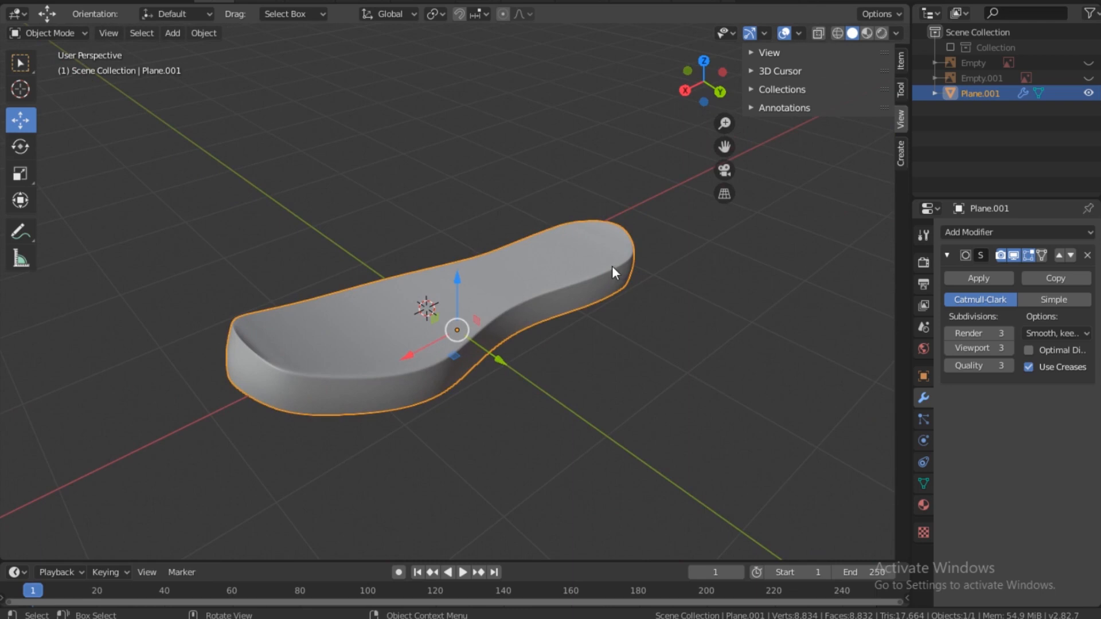
mouse_move(618, 266)
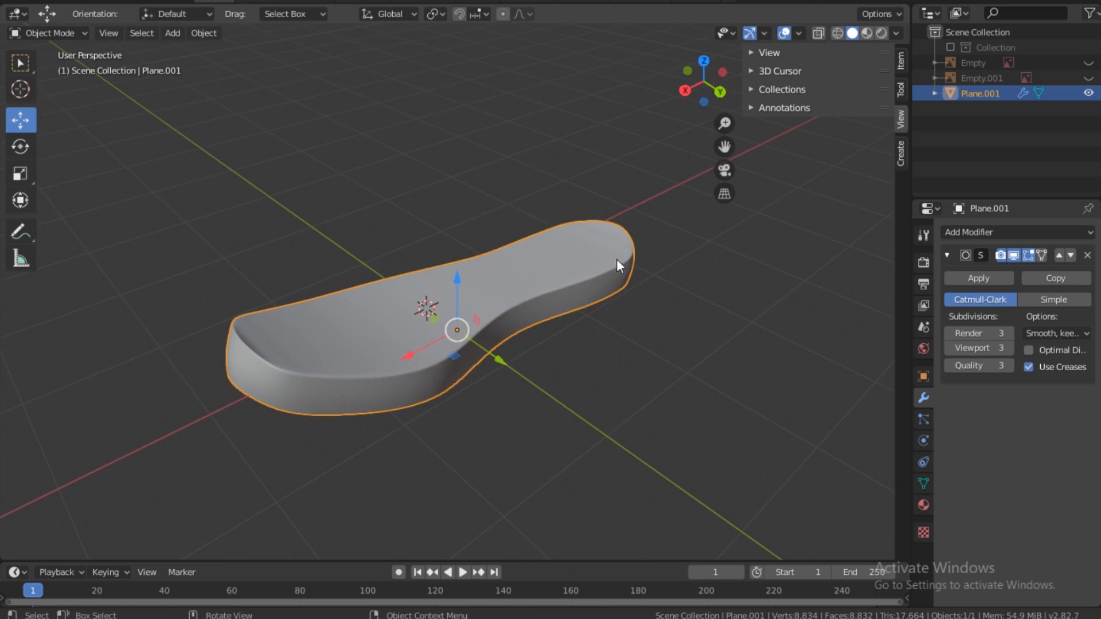